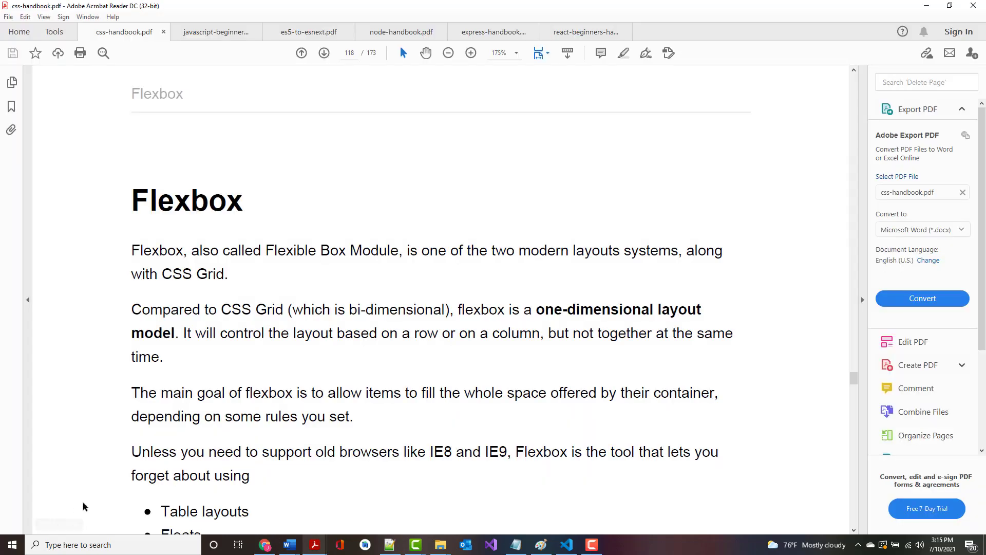
{"action": "mouse_move", "coordinate": [595, 349]}
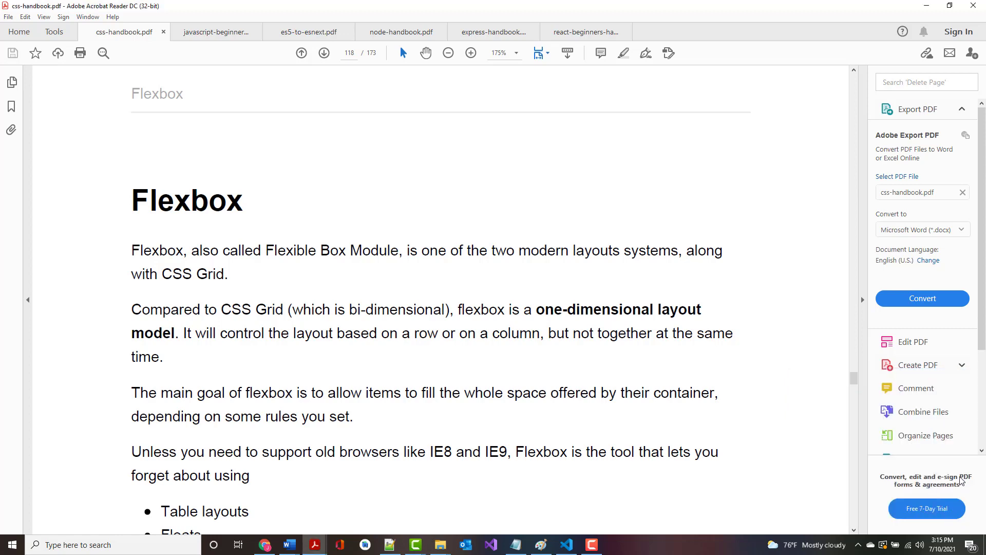
{"action": "mouse_move", "coordinate": [960, 478]}
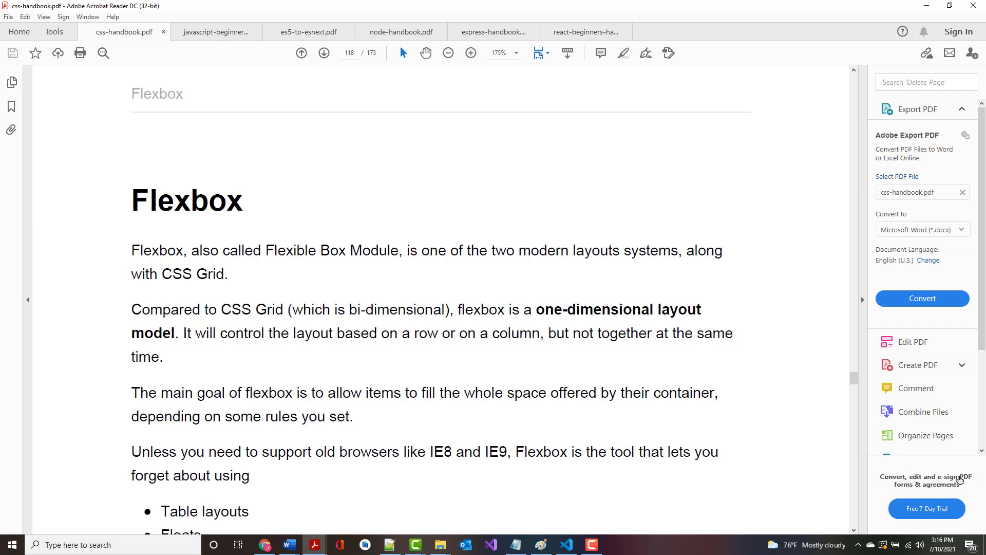
Step: Scroll page 118 until the Browser support heading and its 97.66% paragraph appear
{"action": "scroll", "scroll_direction": "down", "scroll_amount": 3}
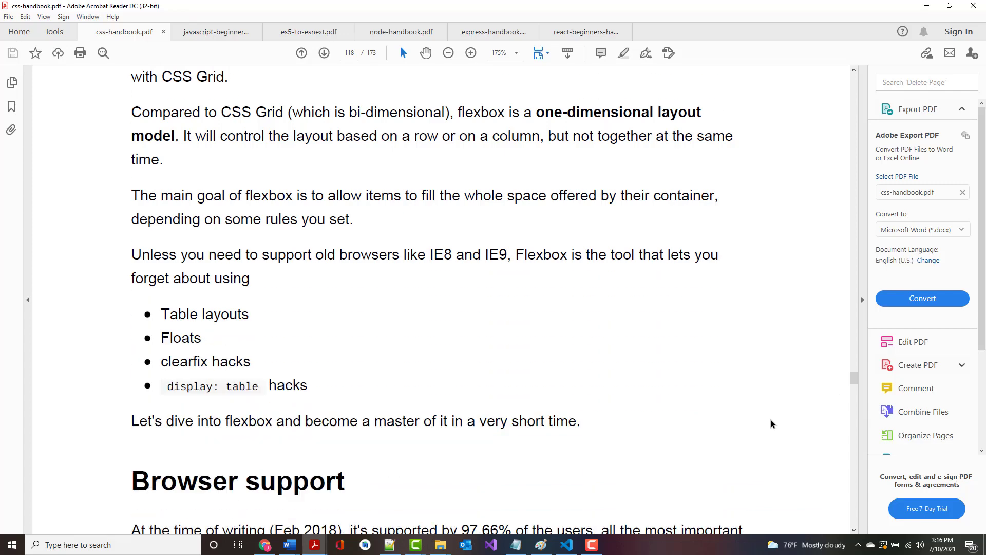
{"action": "scroll", "scroll_direction": "down", "scroll_amount": 3}
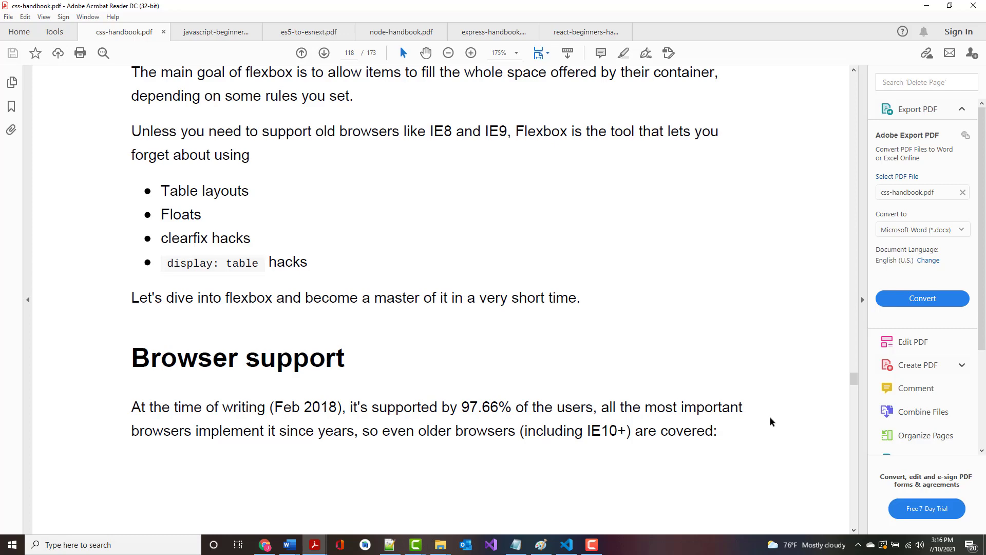
{"action": "mouse_move", "coordinate": [734, 307]}
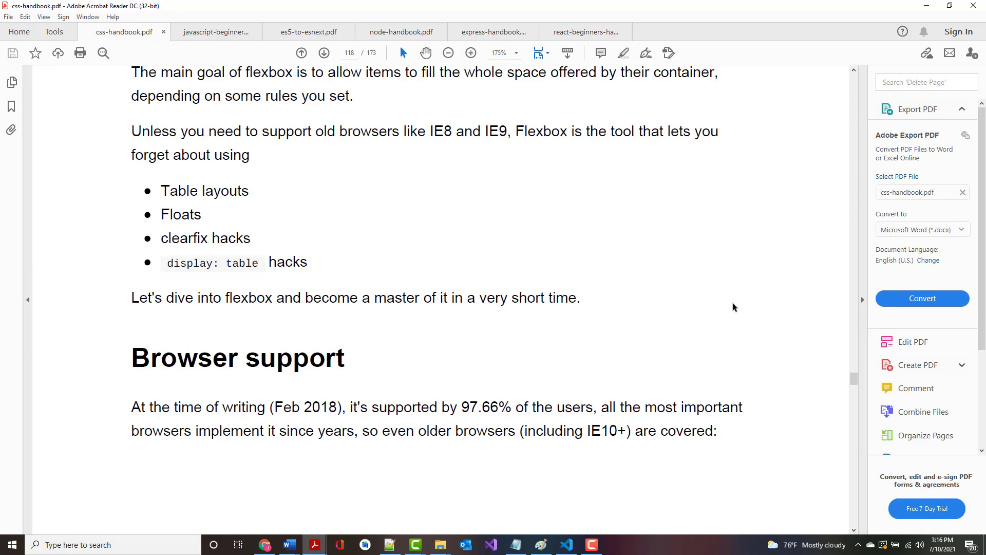
Step: Scroll onto page 119 through the flexbox browser-compatibility table to the CSS Grid note
{"action": "scroll", "scroll_direction": "down", "scroll_amount": 3}
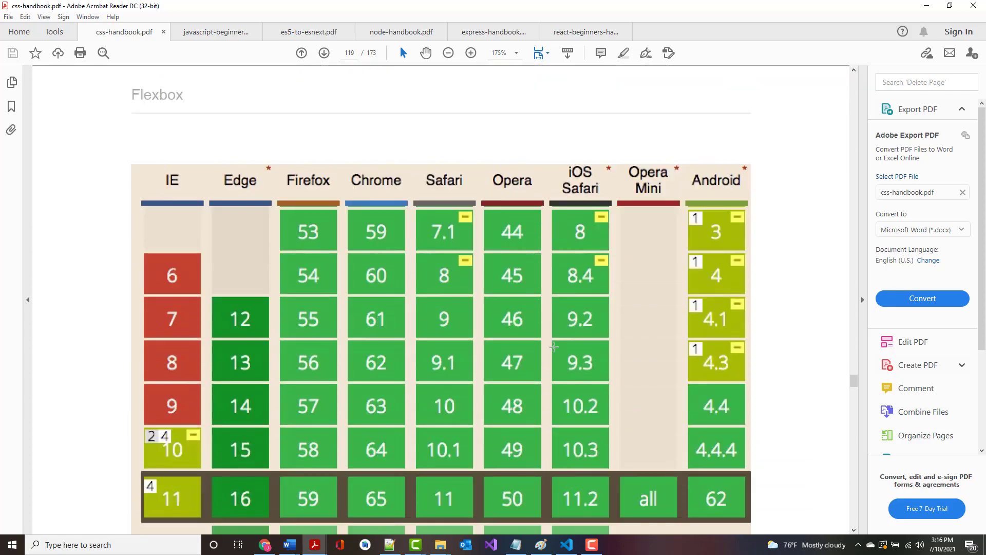
{"action": "mouse_move", "coordinate": [562, 345]}
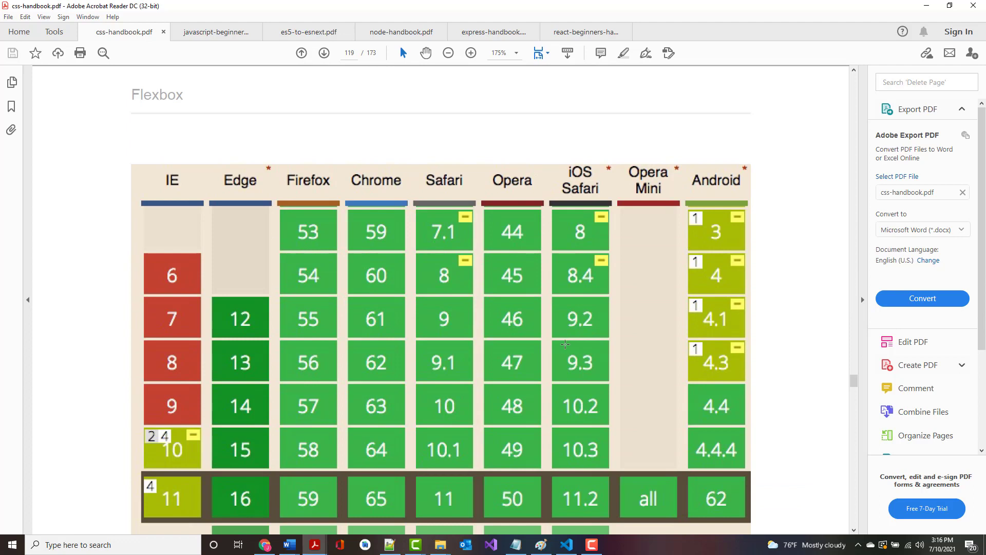
{"action": "mouse_move", "coordinate": [389, 326]}
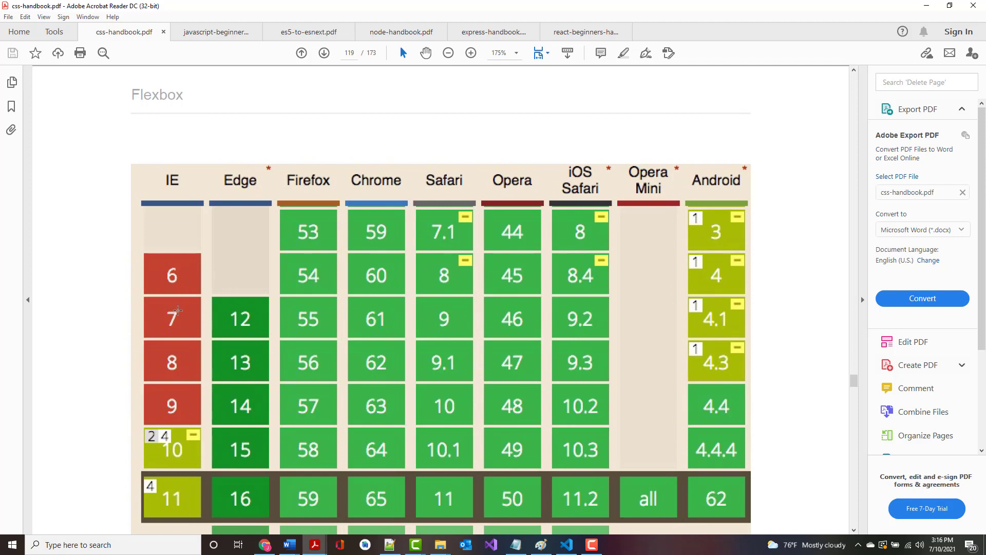
{"action": "mouse_move", "coordinate": [173, 417]}
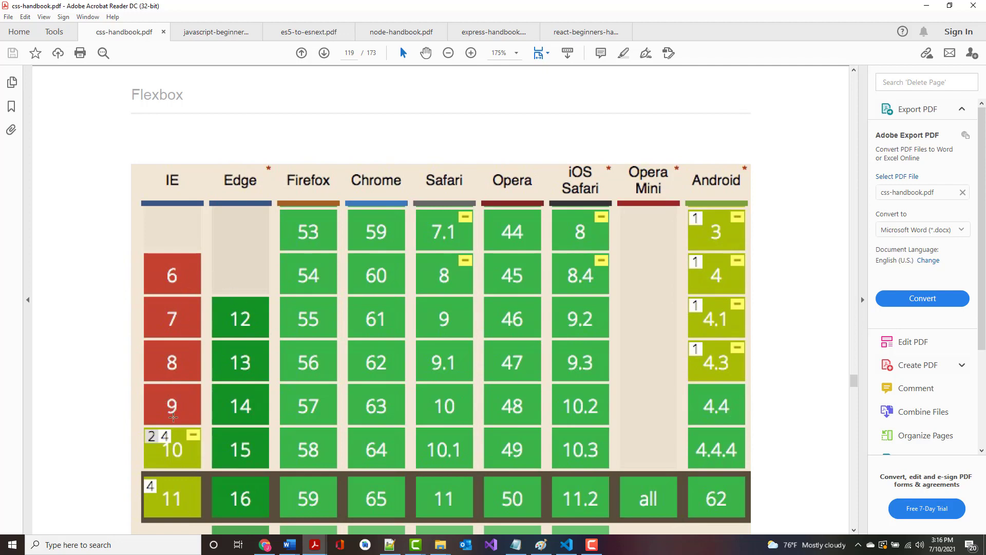
{"action": "mouse_move", "coordinate": [273, 326]}
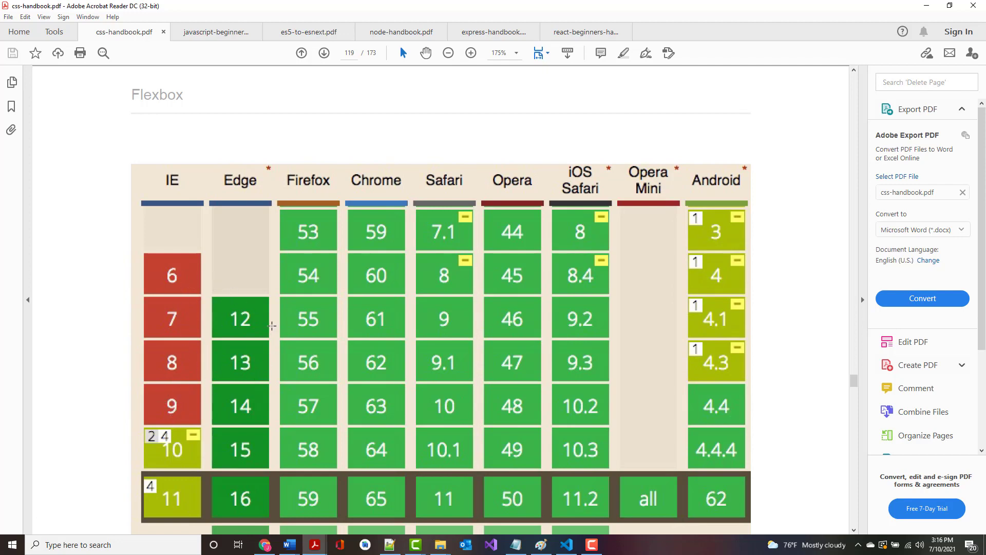
{"action": "scroll", "scroll_direction": "down", "scroll_amount": 3}
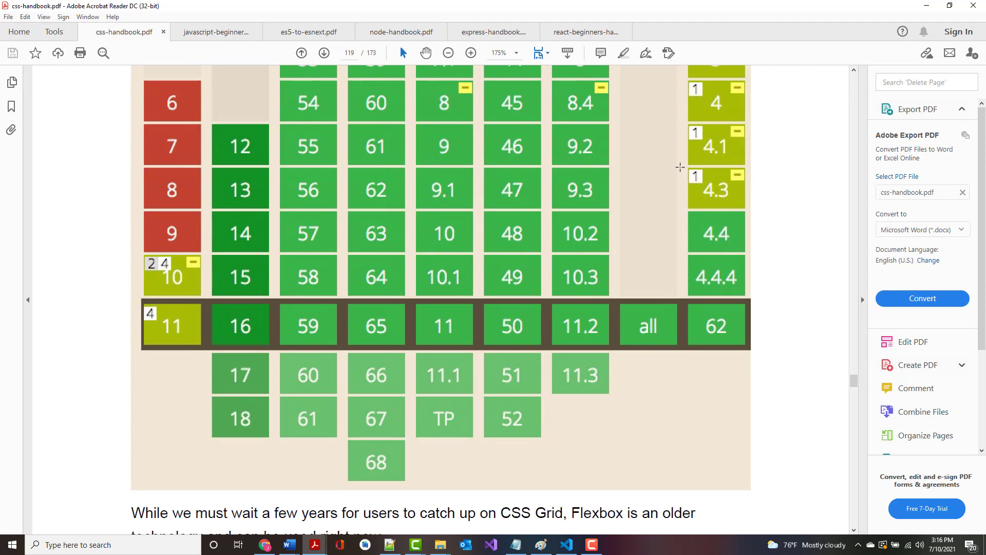
{"action": "mouse_move", "coordinate": [438, 306]}
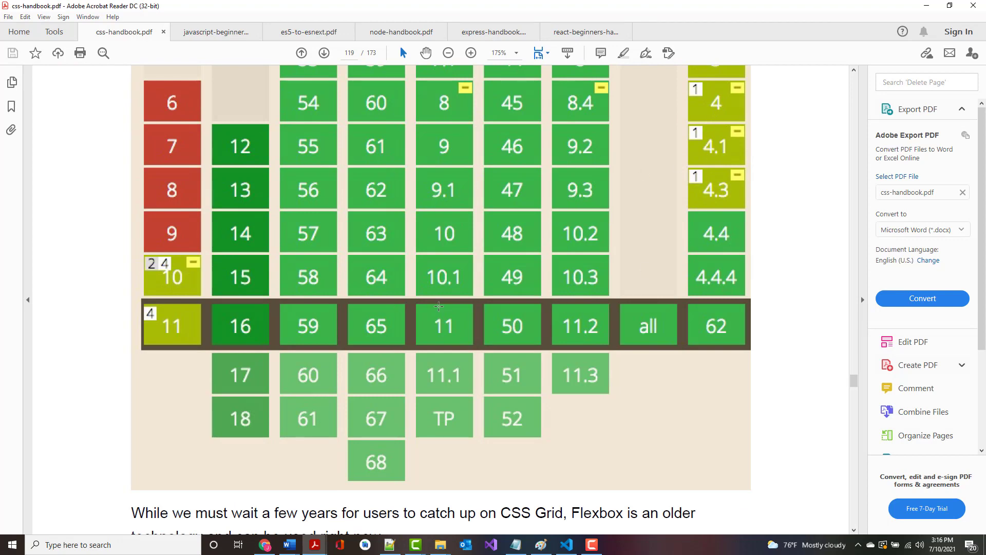
Step: Scroll to the Enable Flexbox section with display: flex and inline-flex, ending page 119
{"action": "scroll", "scroll_direction": "down", "scroll_amount": 3}
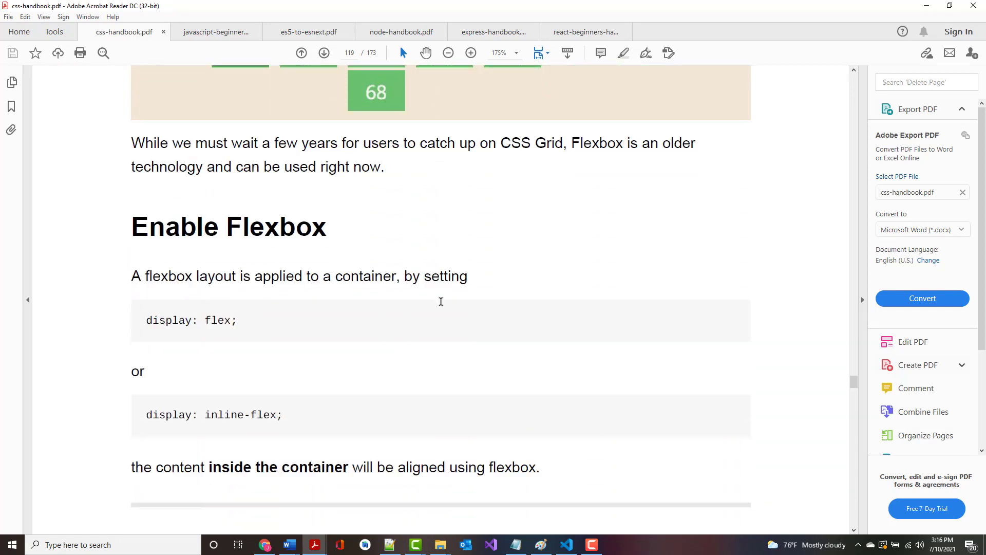
{"action": "scroll", "scroll_direction": "down", "scroll_amount": 3}
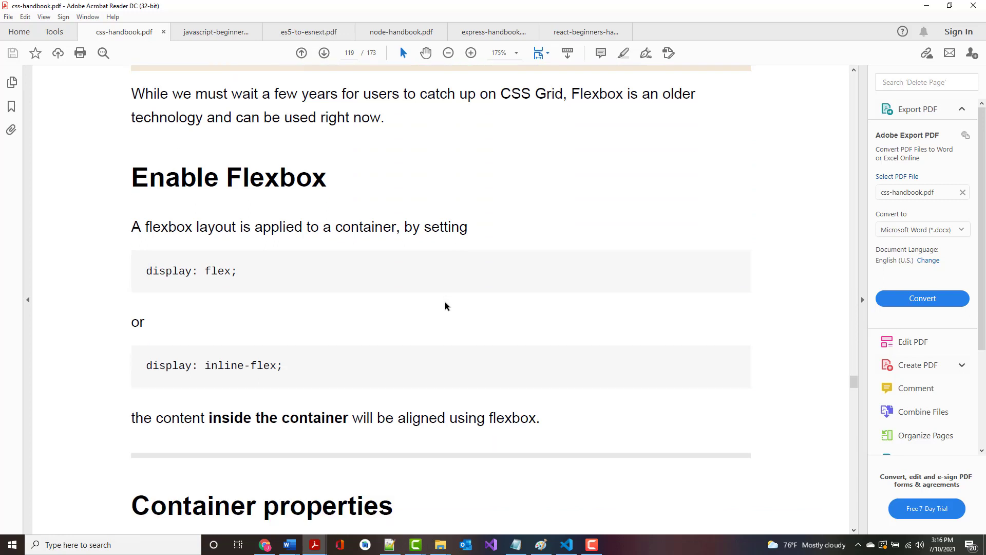
{"action": "mouse_move", "coordinate": [470, 291]}
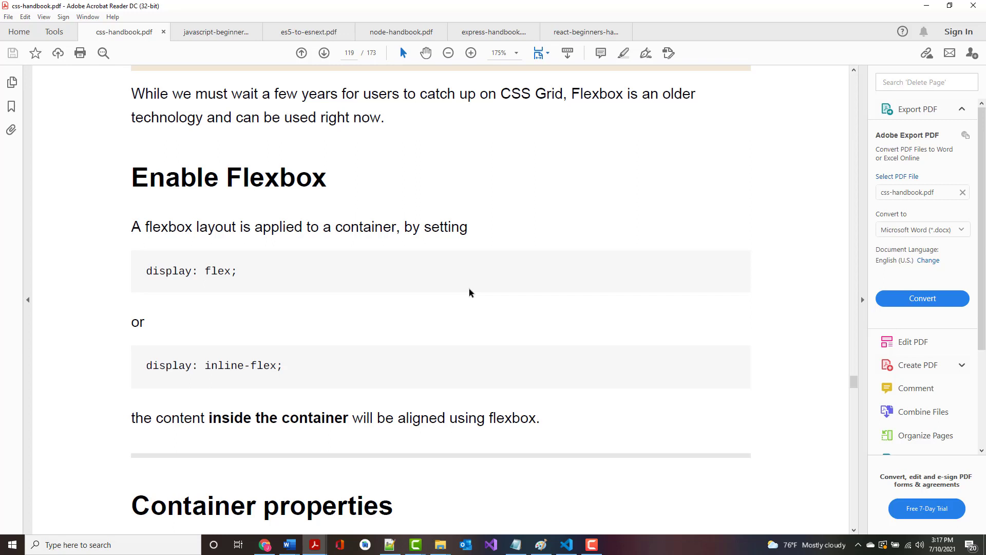
{"action": "scroll", "scroll_direction": "down", "scroll_amount": 3}
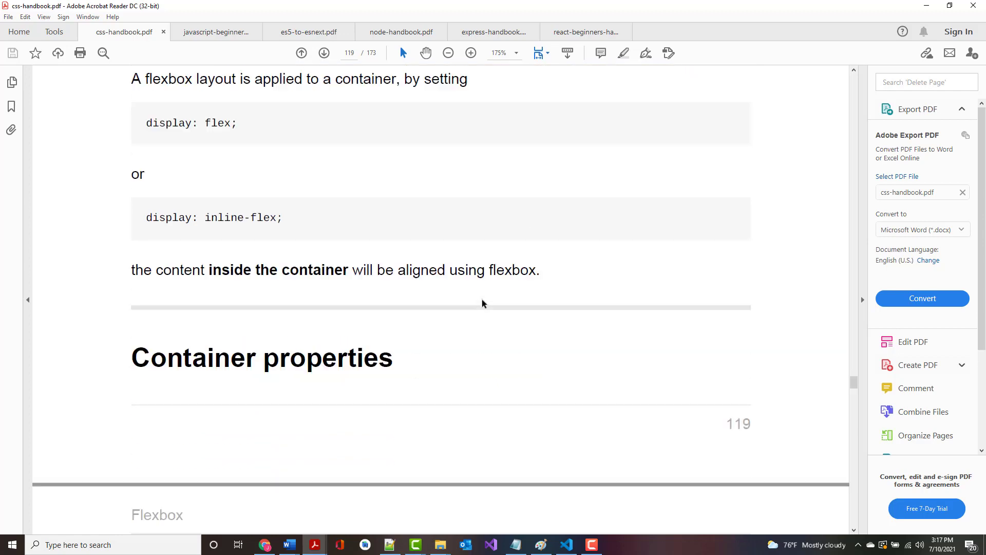
Step: Scroll onto page 120 to the Align rows or columns section listing flex-direction values
{"action": "scroll", "scroll_direction": "down", "scroll_amount": 3}
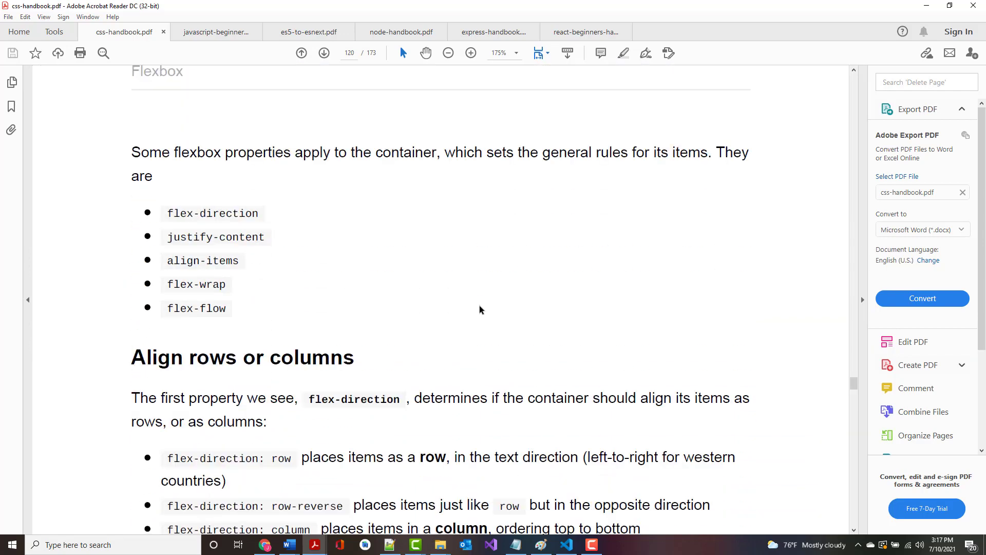
{"action": "scroll", "scroll_direction": "down", "scroll_amount": 3}
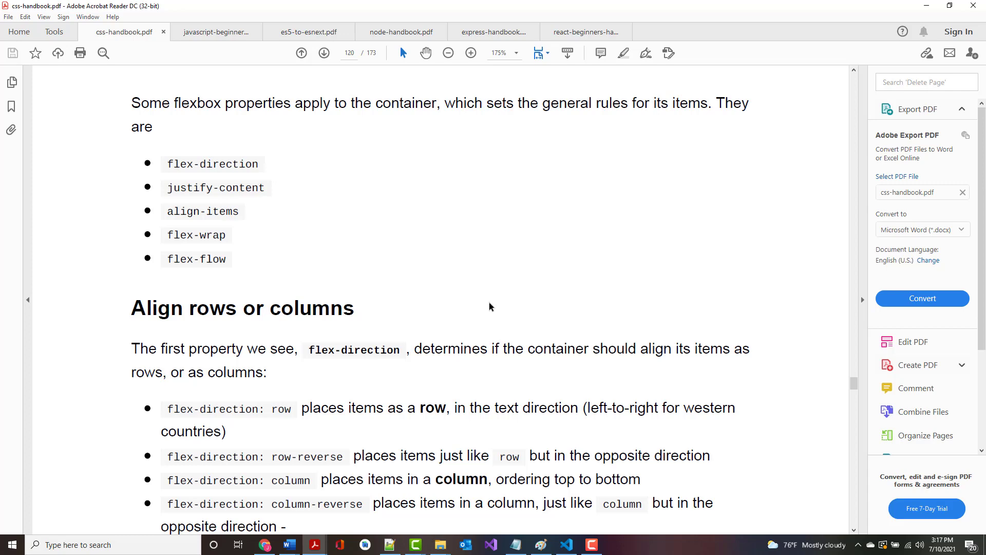
{"action": "scroll", "scroll_direction": "down", "scroll_amount": 3}
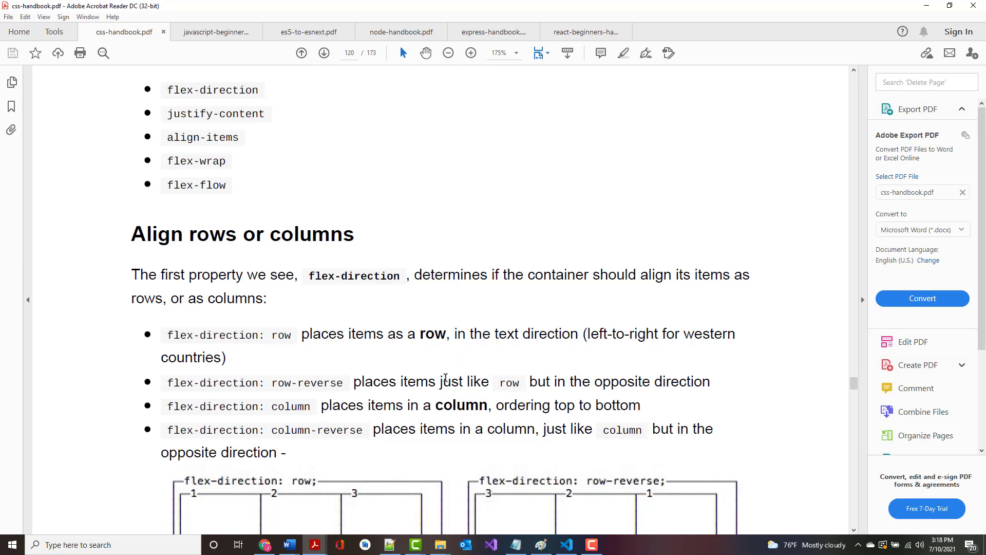
{"action": "mouse_move", "coordinate": [513, 382]}
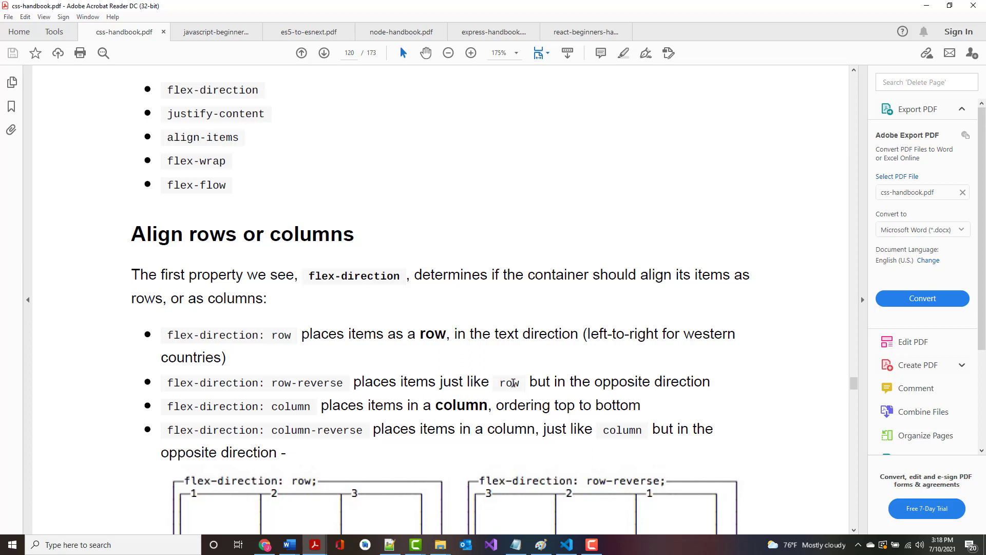
Step: Scroll to the row, row-reverse, column and column-reverse diagrams on page 120
{"action": "scroll", "scroll_direction": "down", "scroll_amount": 3}
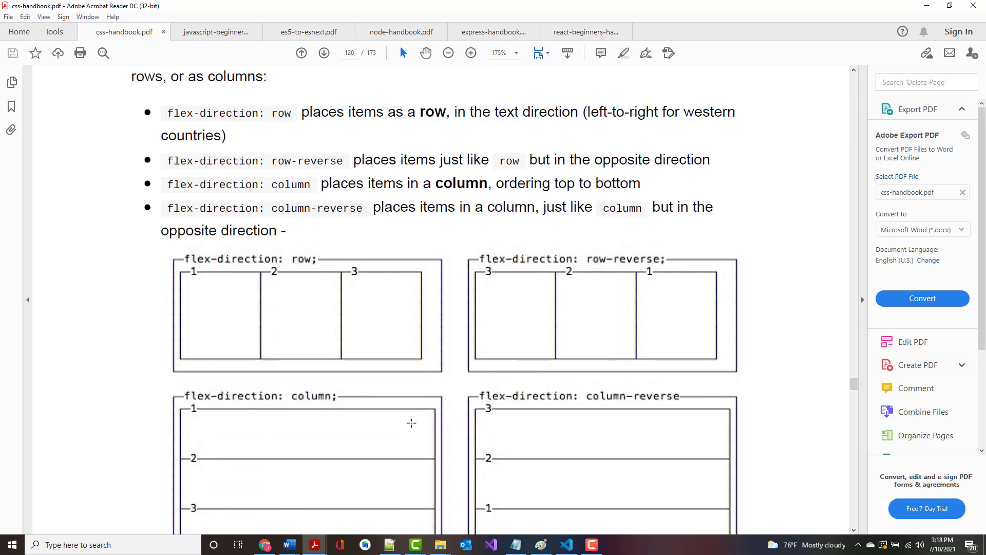
{"action": "scroll", "scroll_direction": "down", "scroll_amount": 3}
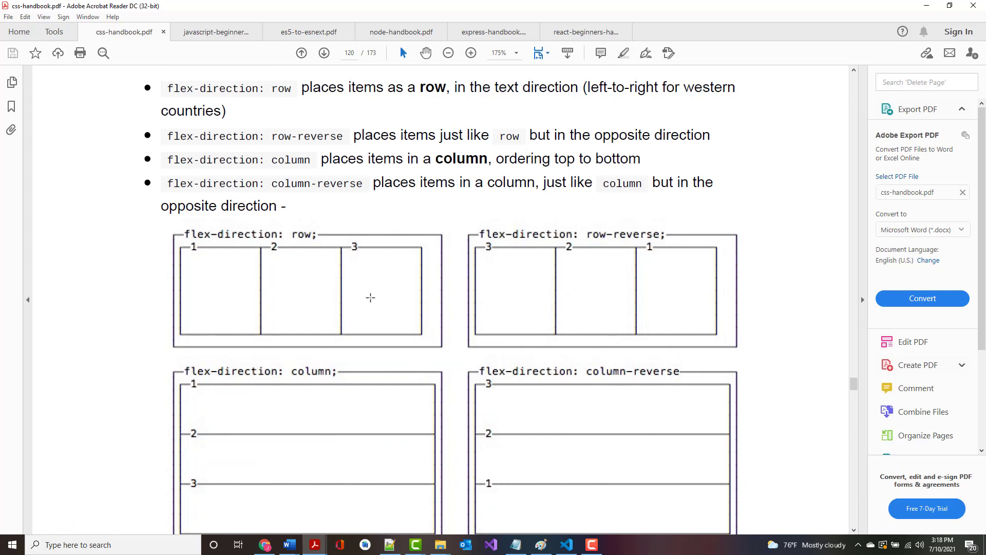
{"action": "scroll", "scroll_direction": "down", "scroll_amount": 3}
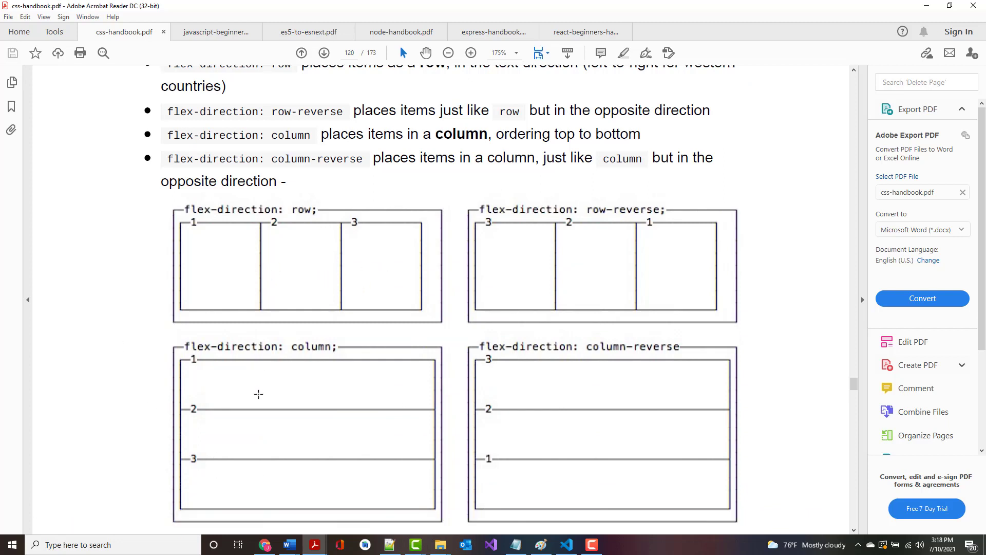
{"action": "mouse_move", "coordinate": [244, 382]}
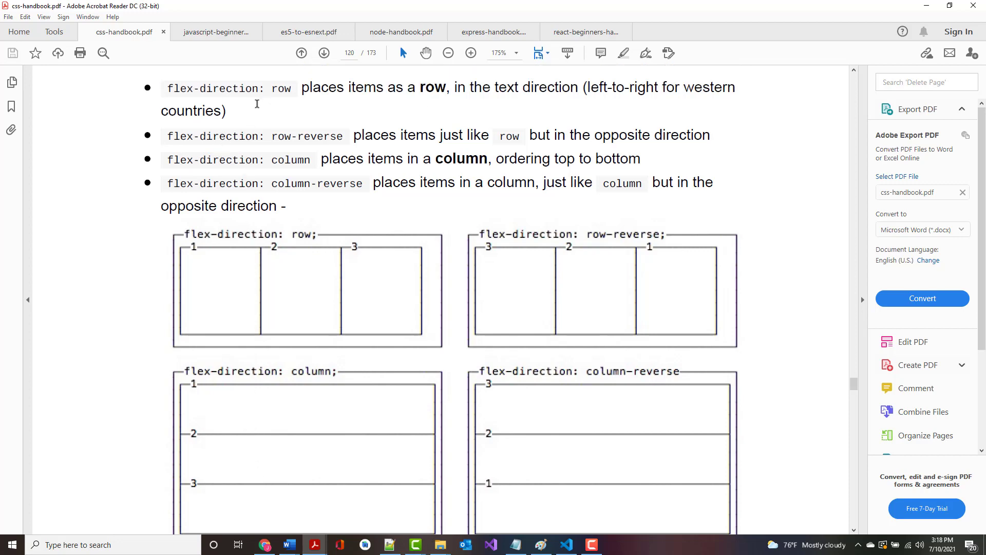
{"action": "mouse_move", "coordinate": [423, 97]}
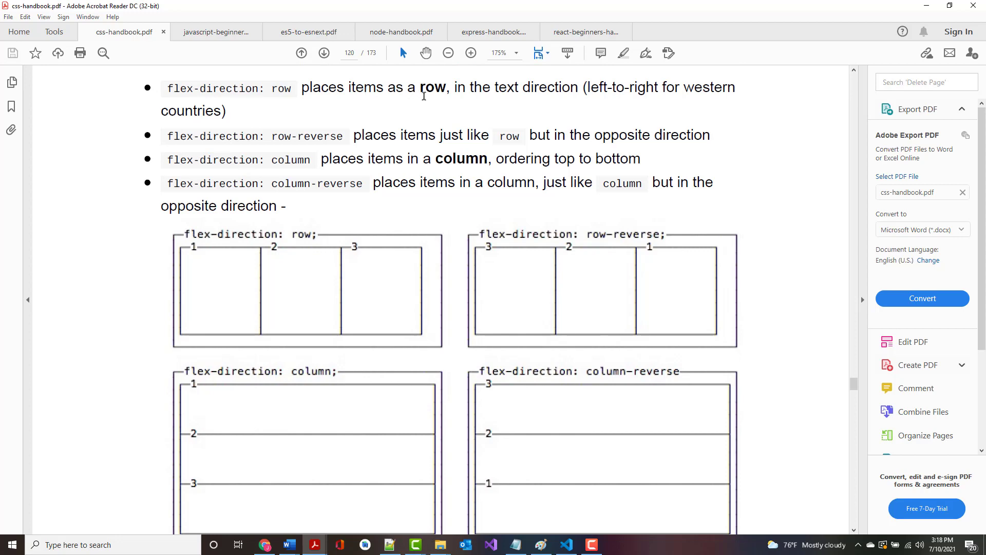
{"action": "mouse_move", "coordinate": [450, 101]}
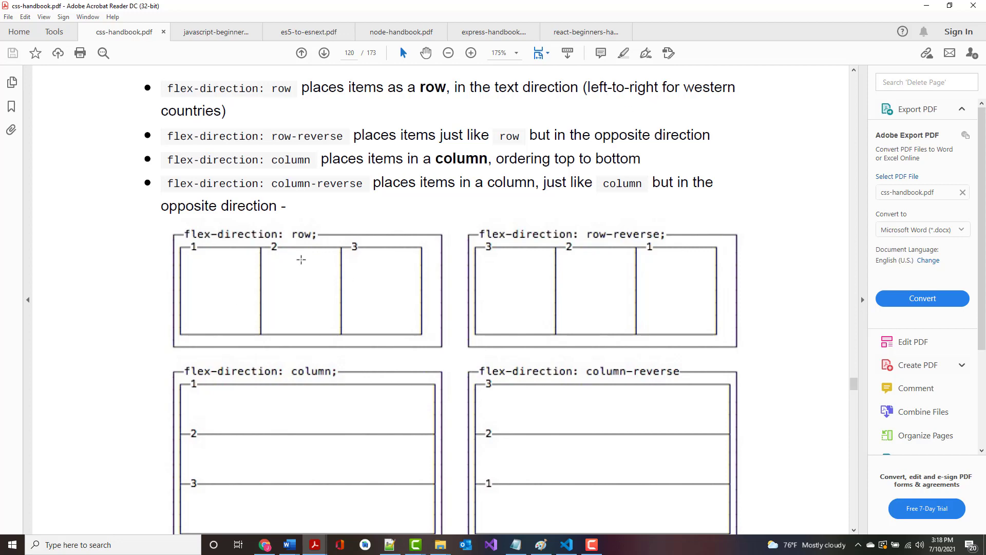
{"action": "mouse_move", "coordinate": [352, 327]}
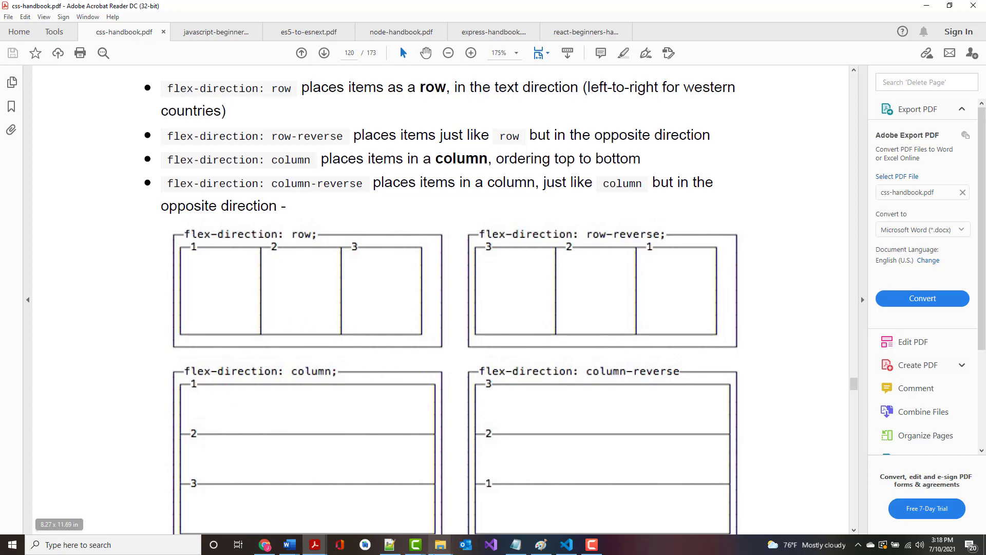
{"action": "mouse_move", "coordinate": [438, 476]}
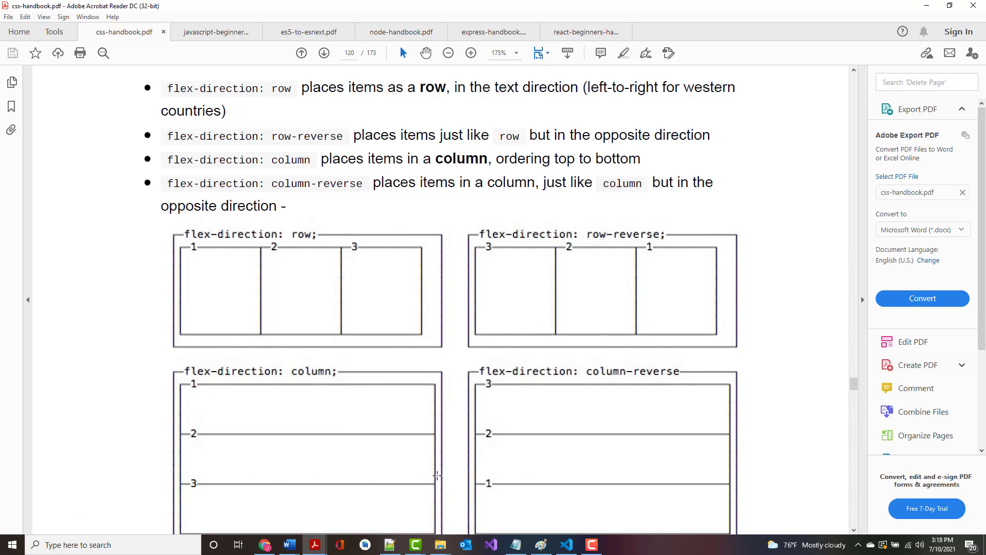
Step: Scroll to the Vertical and horizontal alignment heading at the end of page 120
{"action": "scroll", "scroll_direction": "down", "scroll_amount": 3}
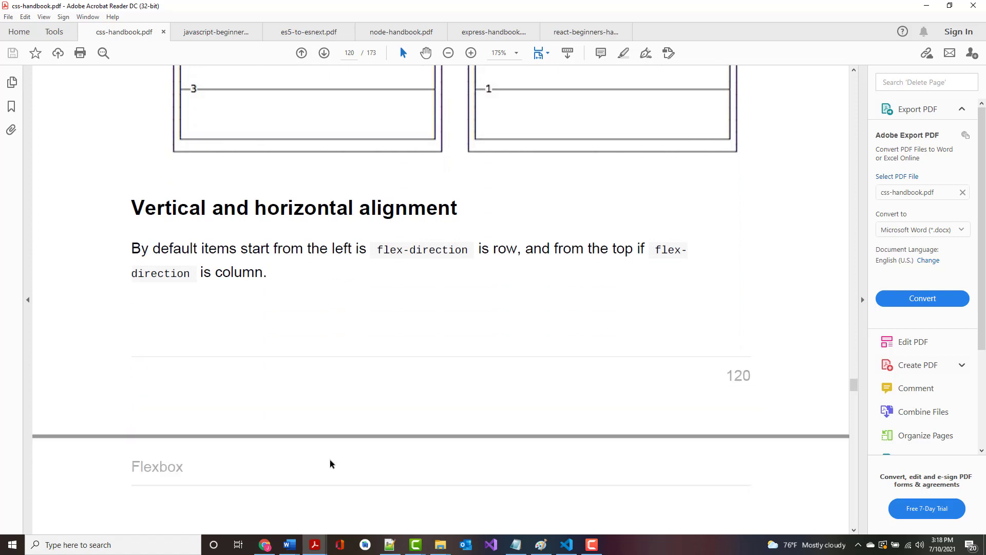
{"action": "scroll", "scroll_direction": "down", "scroll_amount": 3}
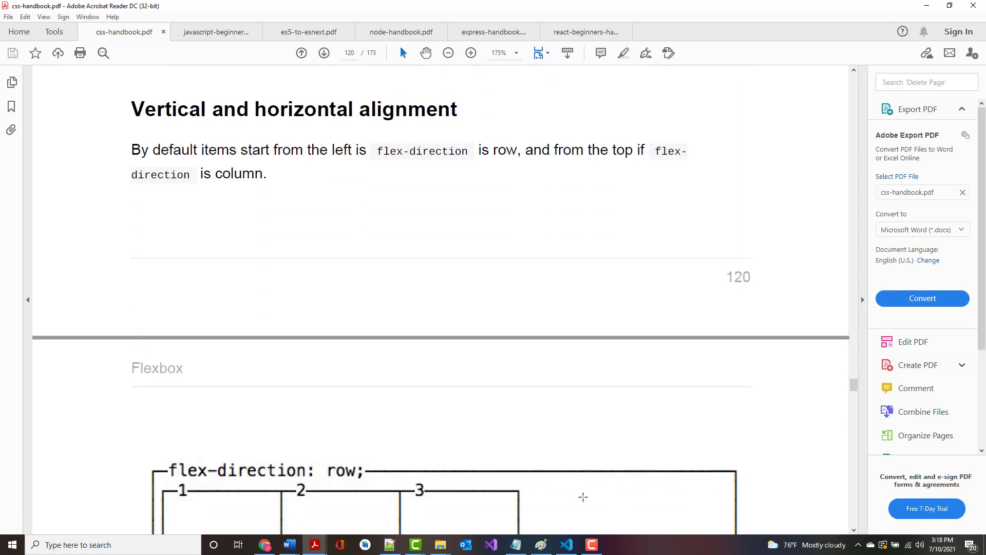
{"action": "mouse_move", "coordinate": [727, 489]}
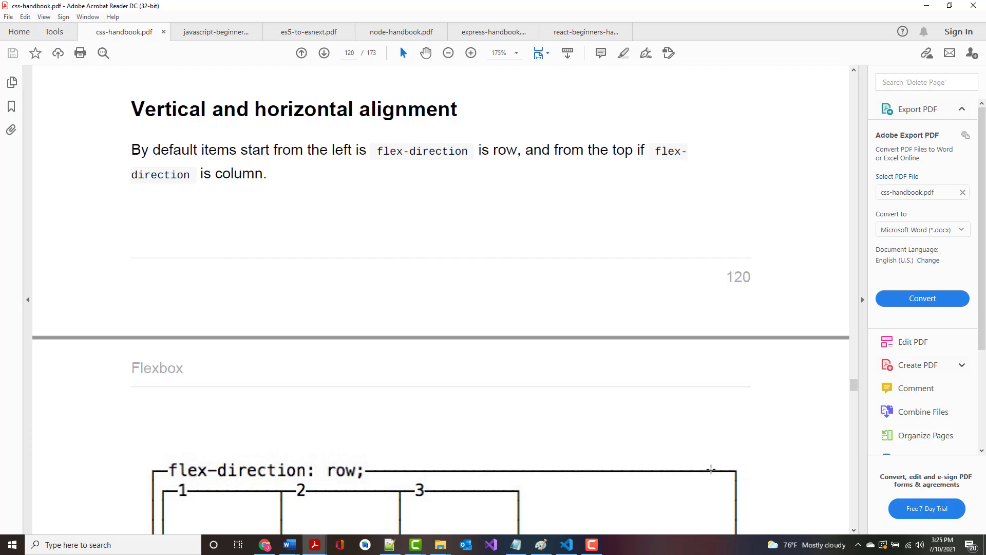
Step: Scroll through page 121's flex-direction: row diagram and the first justify-content examples
{"action": "scroll", "scroll_direction": "down", "scroll_amount": 3}
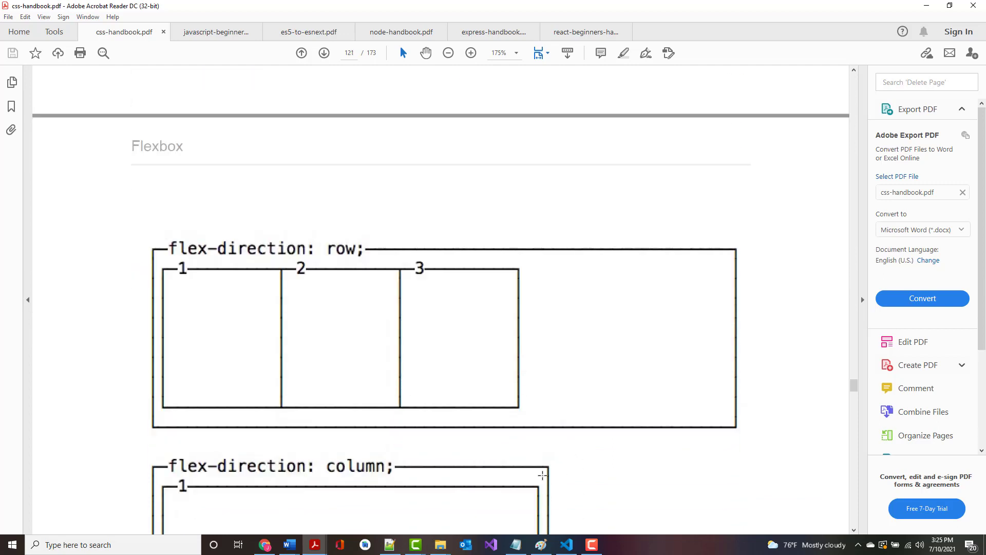
{"action": "scroll", "scroll_direction": "down", "scroll_amount": 3}
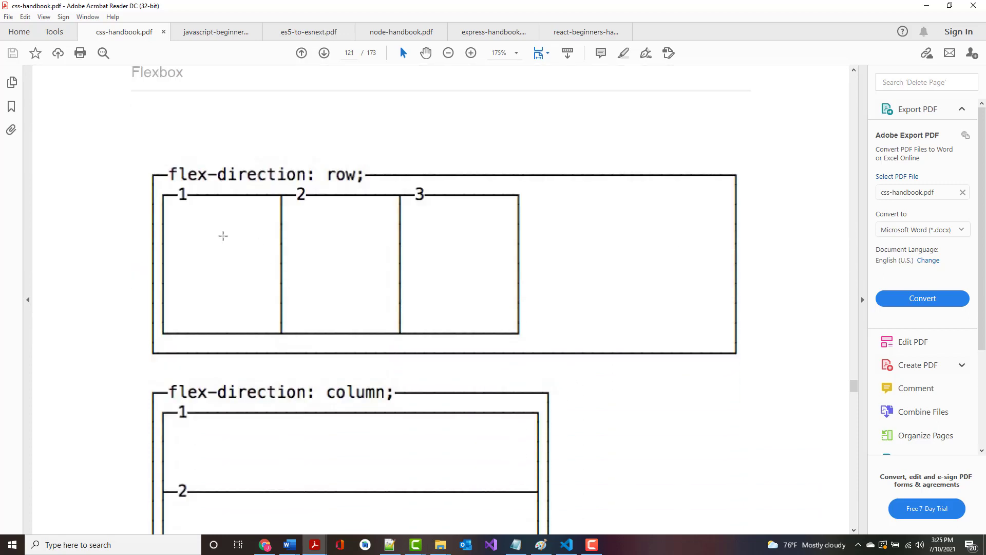
{"action": "mouse_move", "coordinate": [255, 417]}
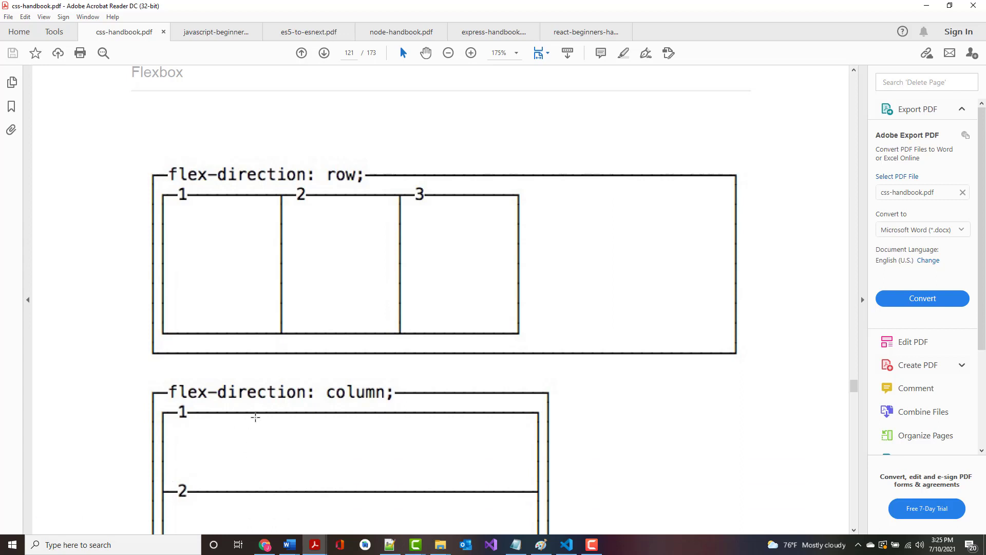
{"action": "scroll", "scroll_direction": "down", "scroll_amount": 3}
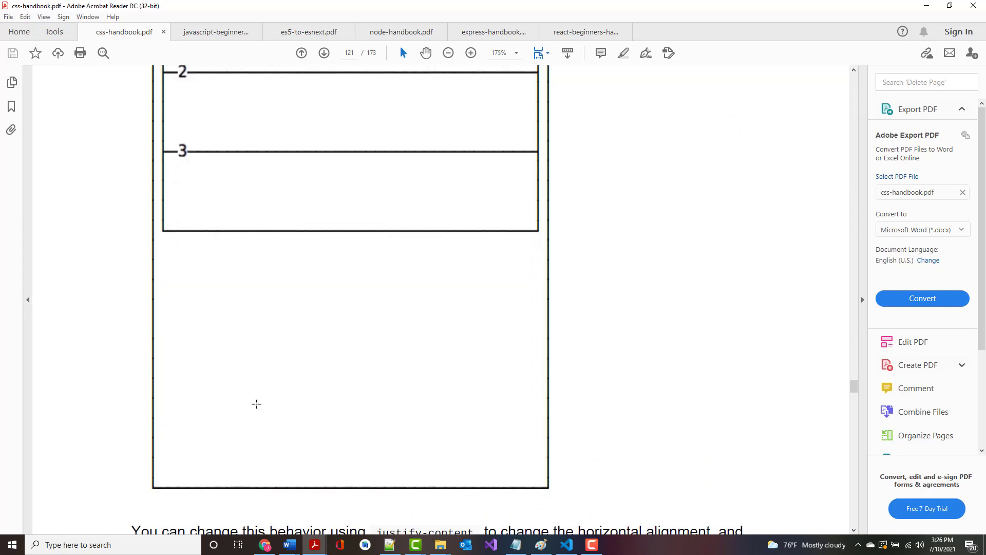
{"action": "mouse_move", "coordinate": [256, 406]}
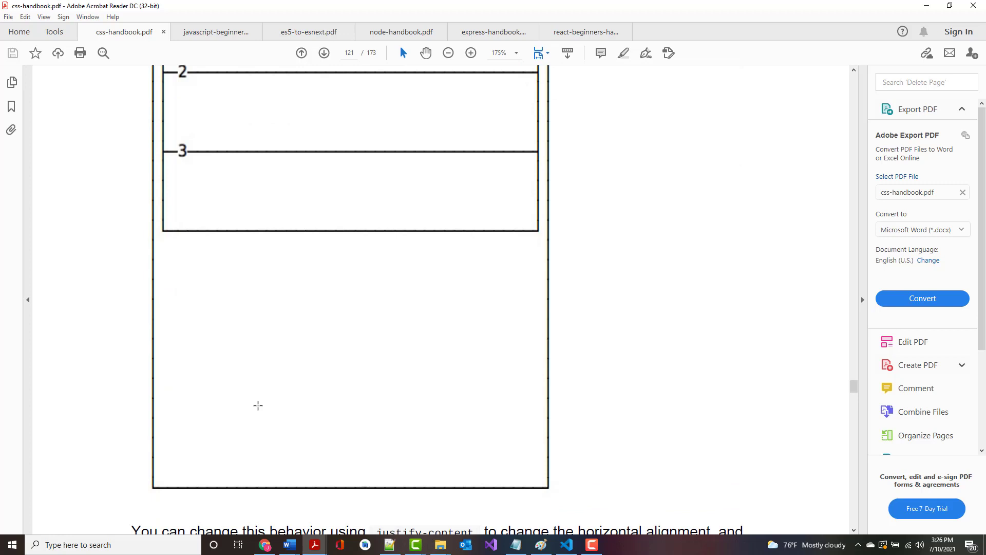
{"action": "scroll", "scroll_direction": "down", "scroll_amount": 3}
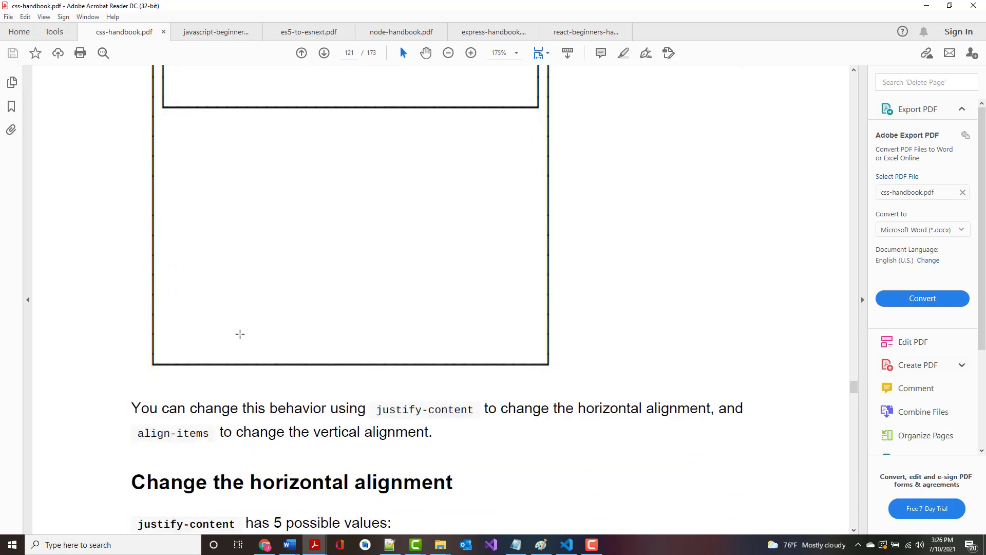
{"action": "scroll", "scroll_direction": "down", "scroll_amount": 3}
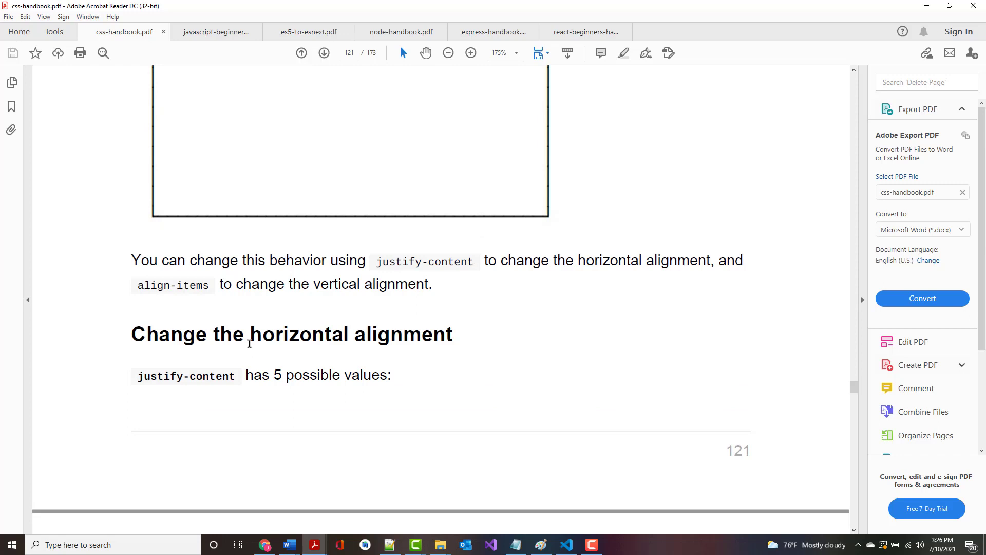
{"action": "scroll", "scroll_direction": "down", "scroll_amount": 3}
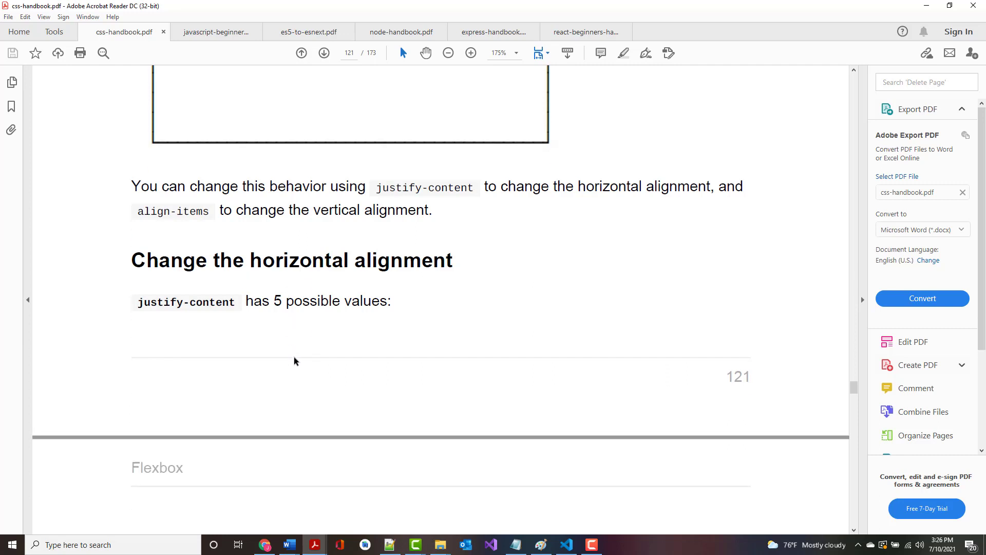
{"action": "scroll", "scroll_direction": "down", "scroll_amount": 3}
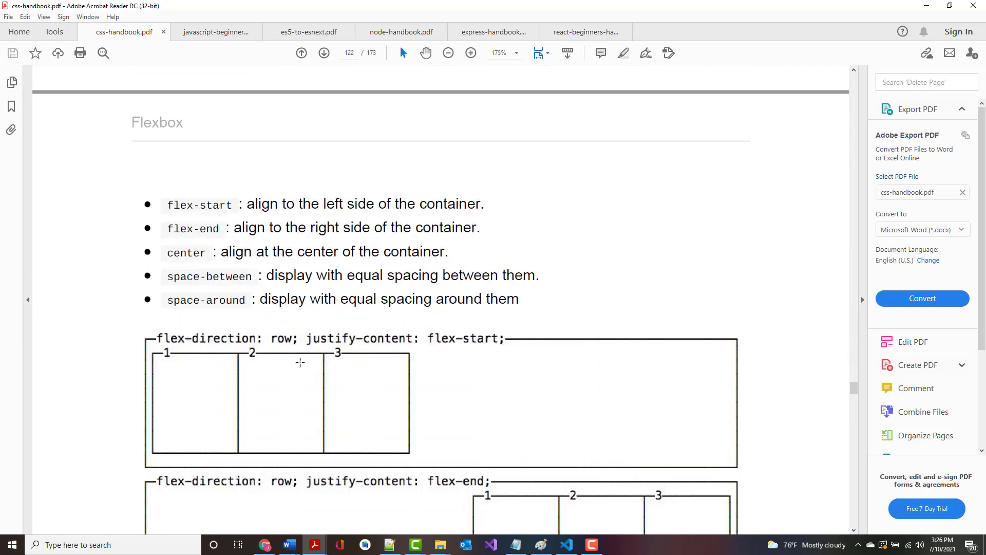
Step: Scroll through page 122's justify-content diagrams down to space-around and the Change the vertical alignment heading
{"action": "scroll", "scroll_direction": "down", "scroll_amount": 3}
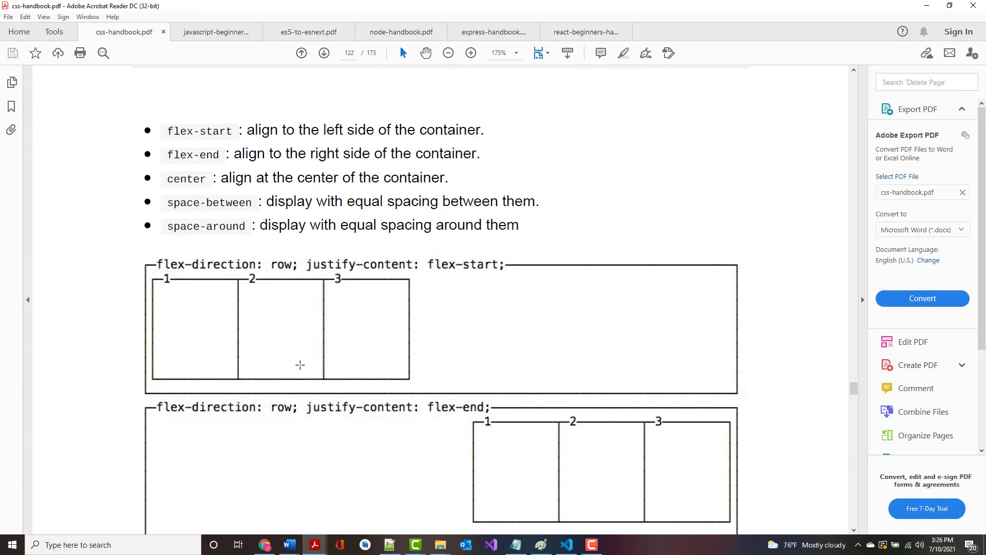
{"action": "mouse_move", "coordinate": [503, 437]}
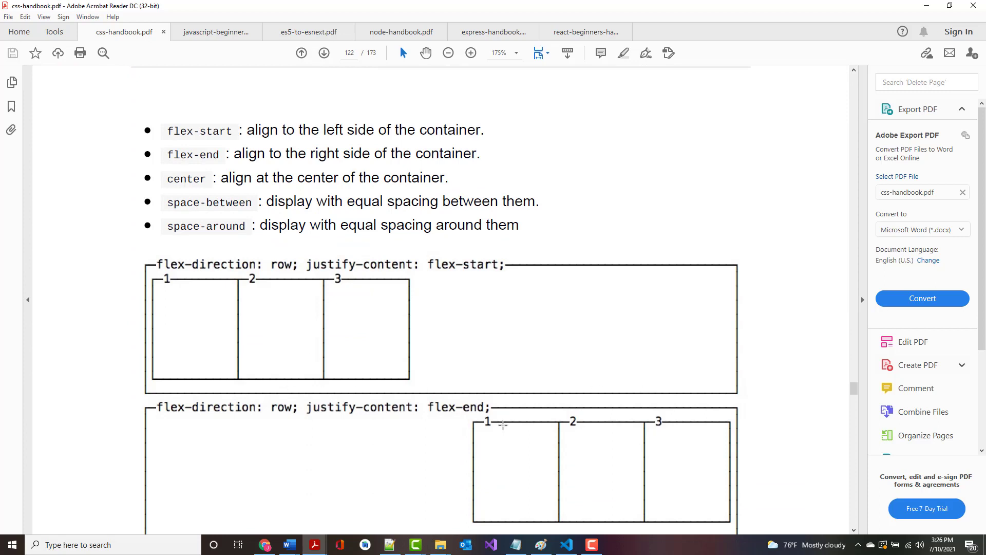
{"action": "scroll", "scroll_direction": "down", "scroll_amount": 3}
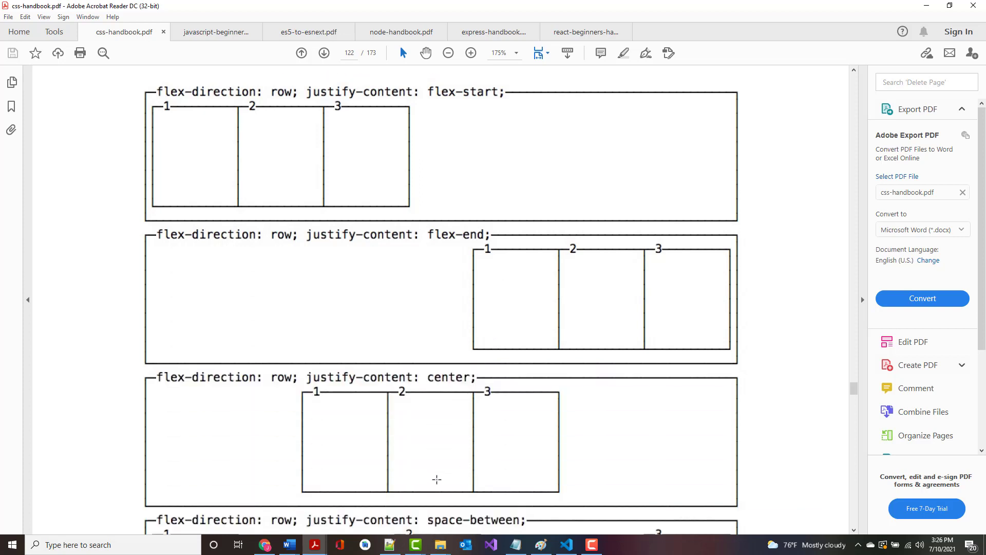
{"action": "scroll", "scroll_direction": "down", "scroll_amount": 3}
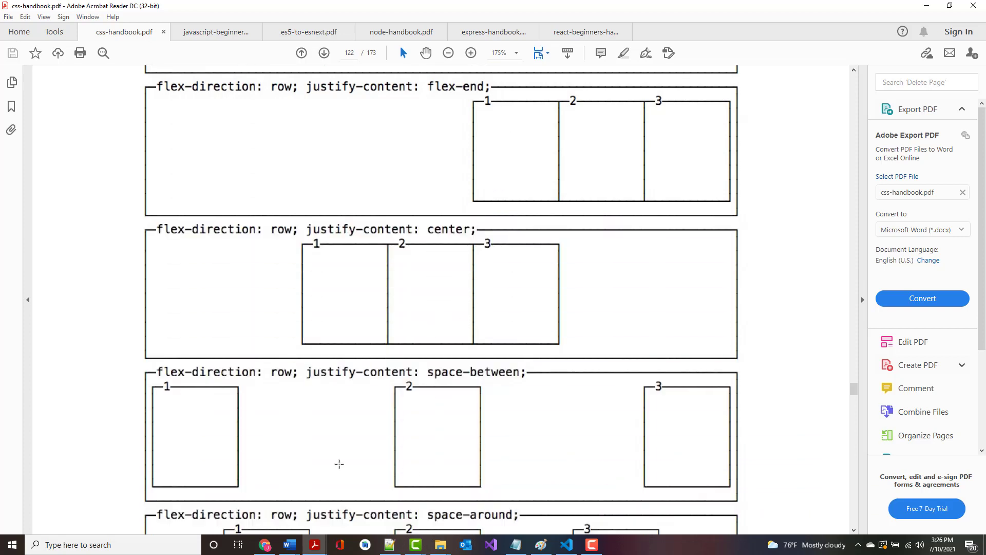
{"action": "scroll", "scroll_direction": "down", "scroll_amount": 3}
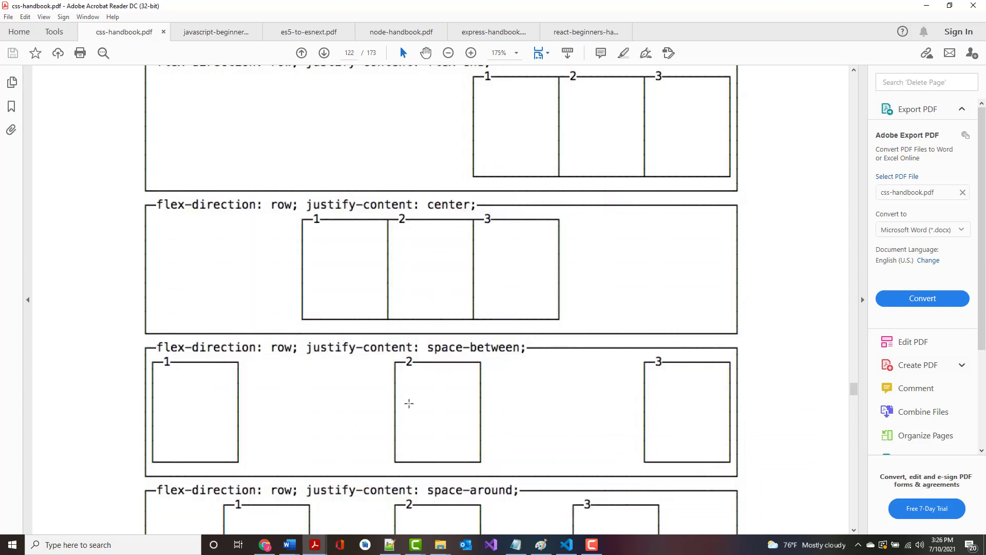
{"action": "scroll", "scroll_direction": "down", "scroll_amount": 3}
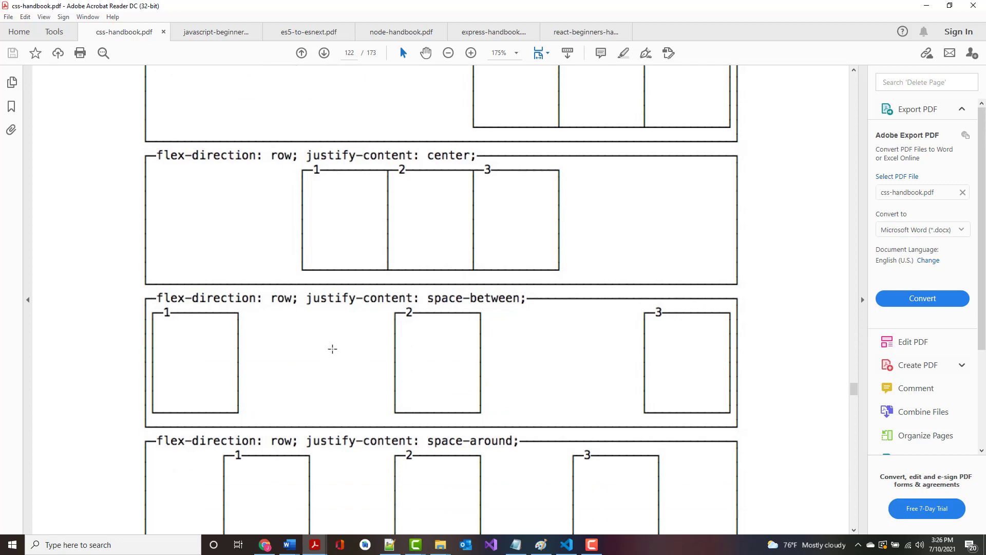
{"action": "mouse_move", "coordinate": [638, 392]}
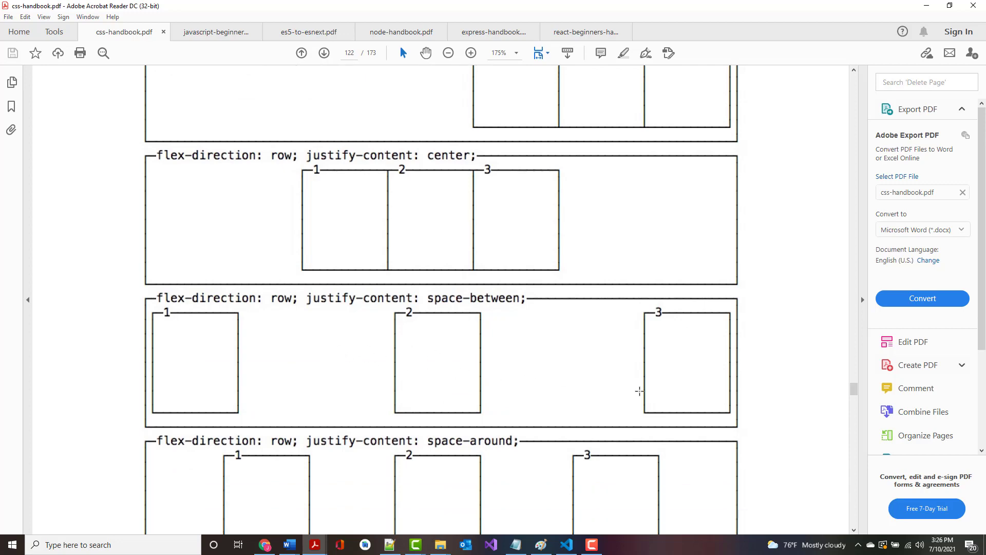
{"action": "mouse_move", "coordinate": [664, 368]}
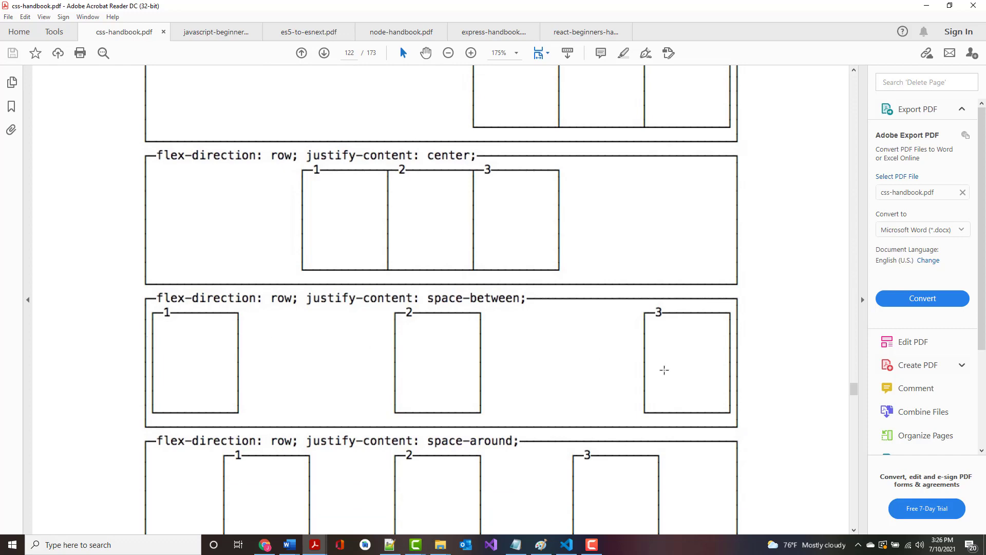
{"action": "scroll", "scroll_direction": "down", "scroll_amount": 3}
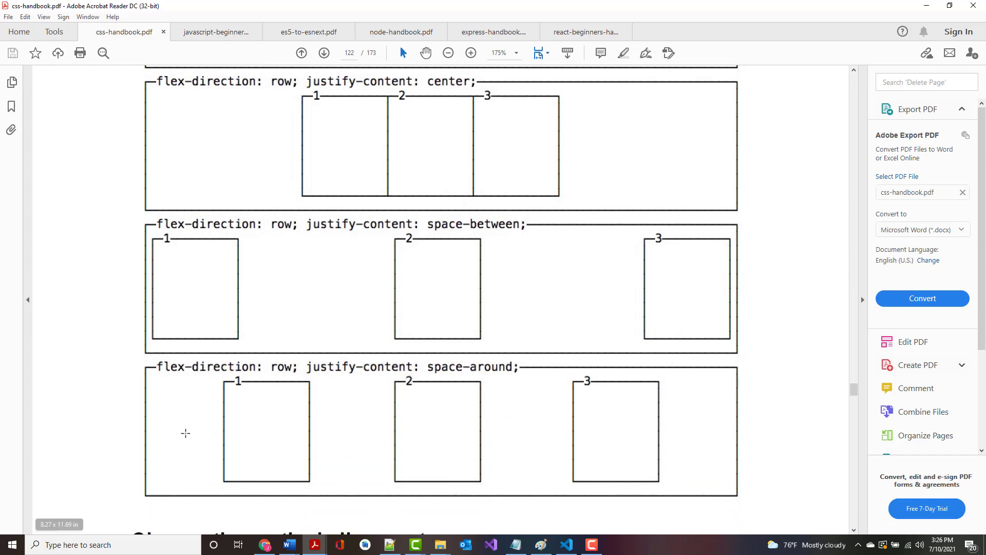
{"action": "mouse_move", "coordinate": [529, 444]}
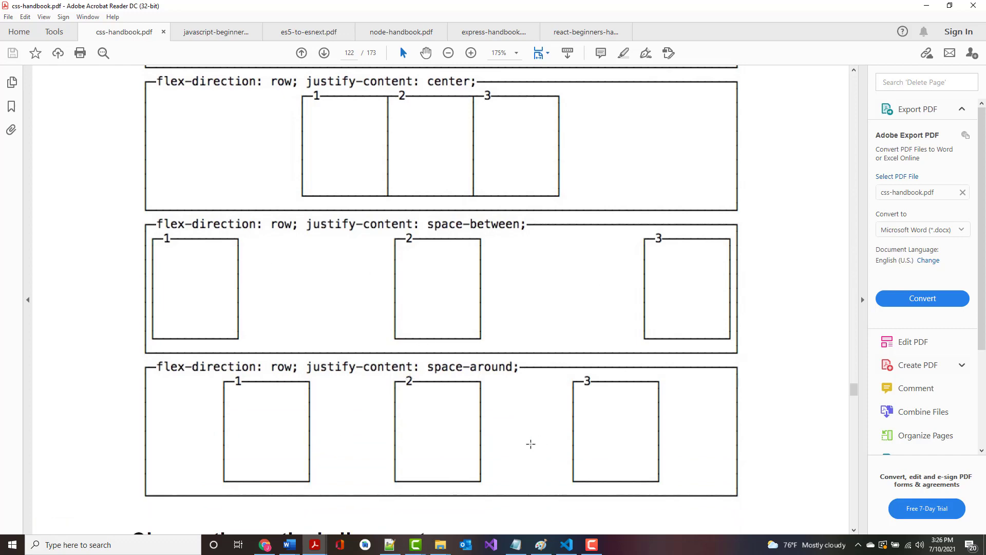
{"action": "scroll", "scroll_direction": "down", "scroll_amount": 3}
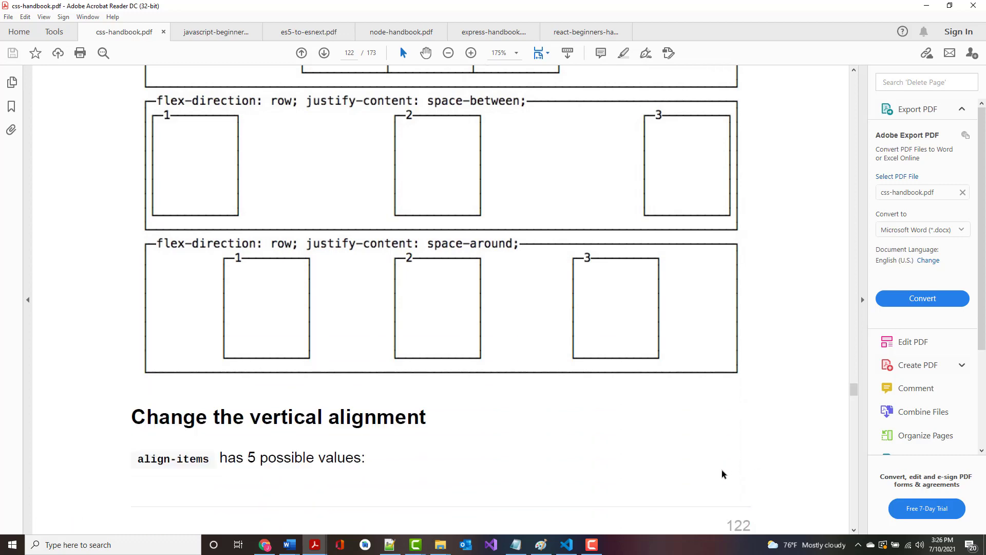
Step: Scroll through the align-items flex-end and baseline diagrams on pages 123–124
{"action": "scroll", "scroll_direction": "down", "scroll_amount": 3}
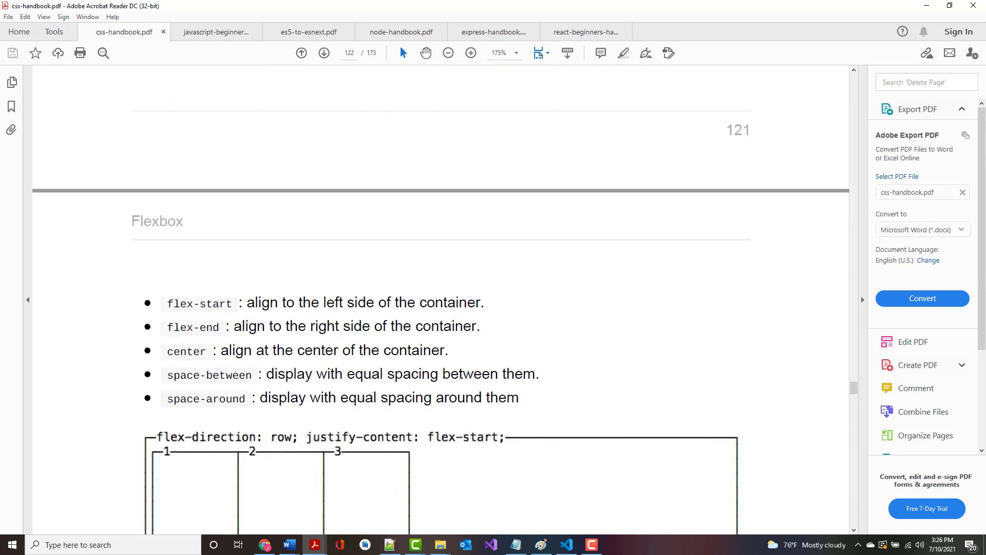
{"action": "scroll", "scroll_direction": "down", "scroll_amount": 3}
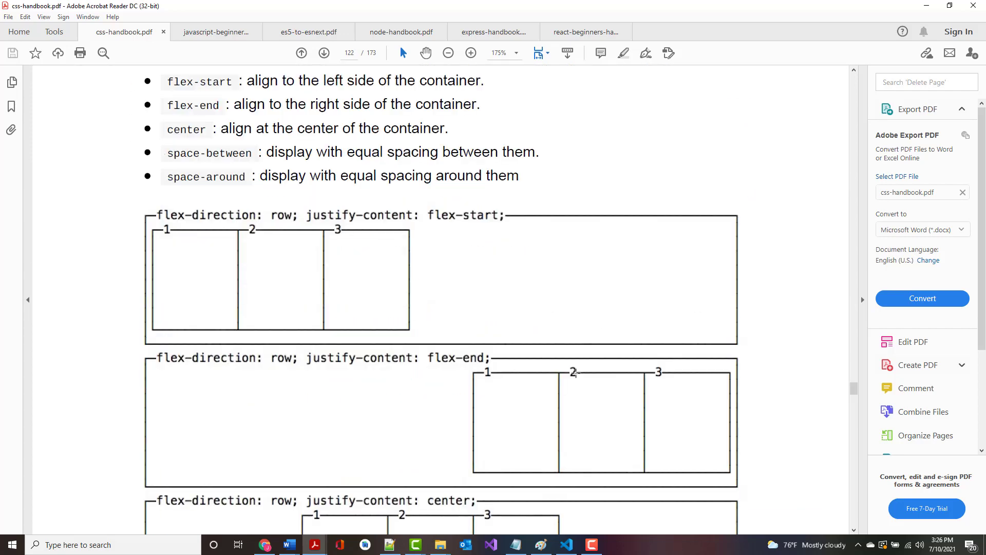
{"action": "scroll", "scroll_direction": "down", "scroll_amount": 3}
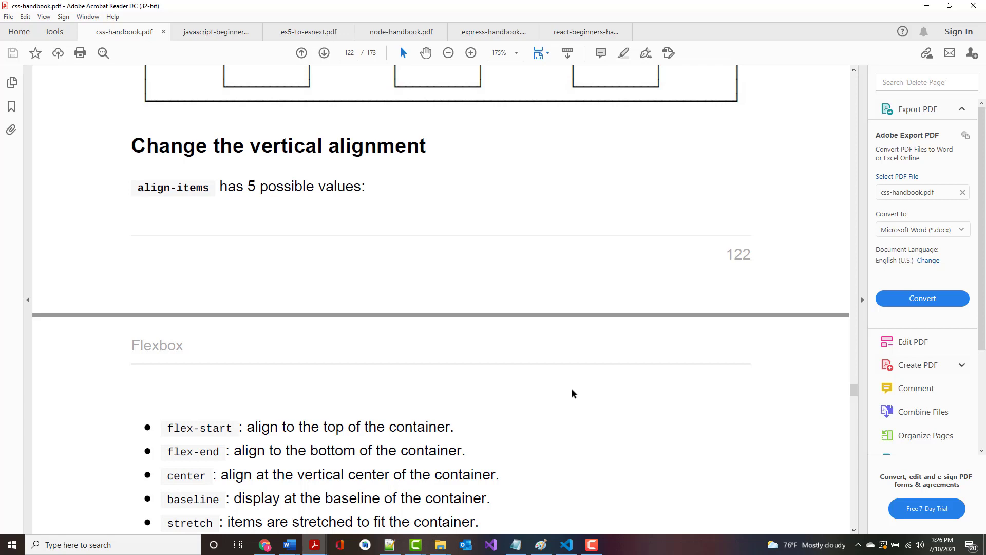
{"action": "scroll", "scroll_direction": "down", "scroll_amount": 3}
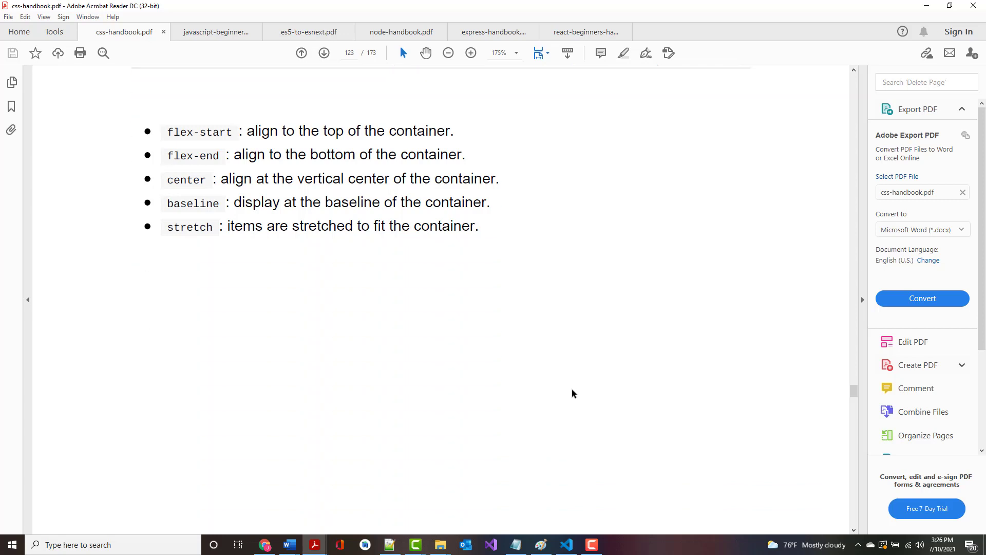
{"action": "scroll", "scroll_direction": "down", "scroll_amount": 3}
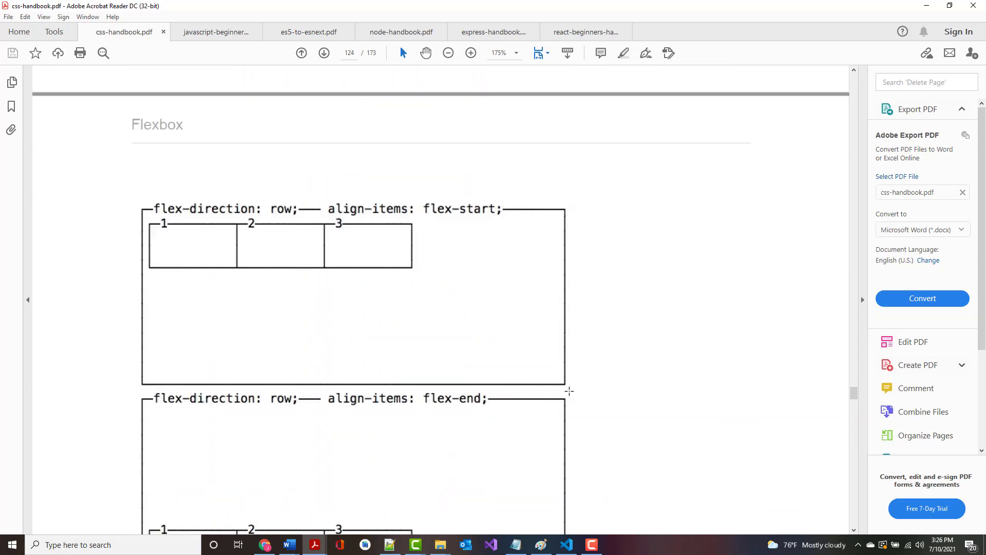
{"action": "scroll", "scroll_direction": "down", "scroll_amount": 3}
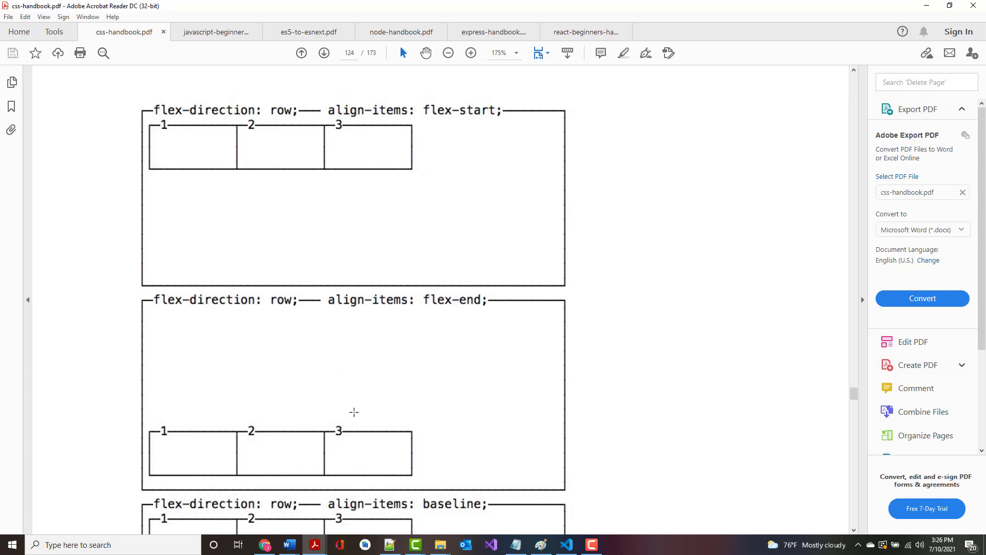
{"action": "mouse_move", "coordinate": [177, 411]}
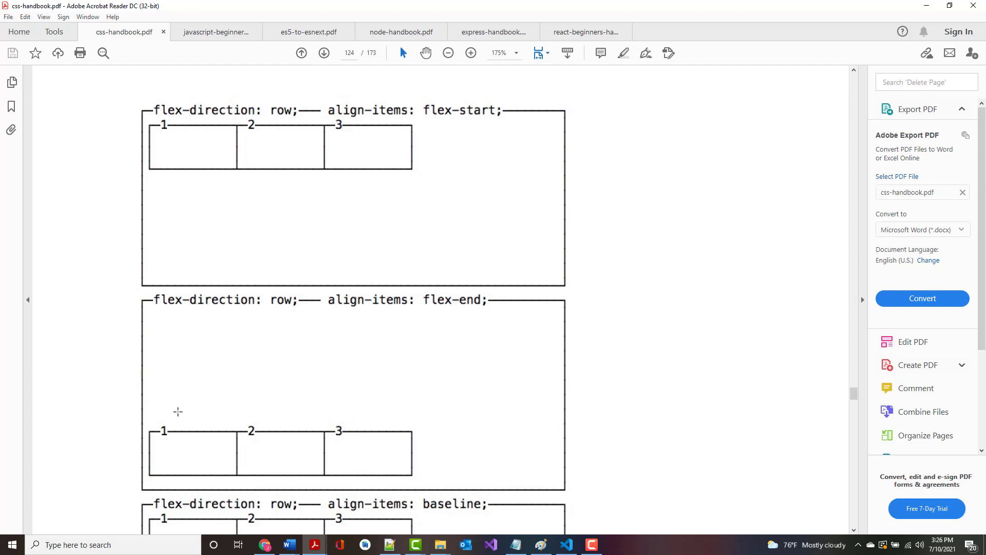
Step: Scroll to the align-items stretch and center diagrams at the bottom of page 124
{"action": "scroll", "scroll_direction": "down", "scroll_amount": 3}
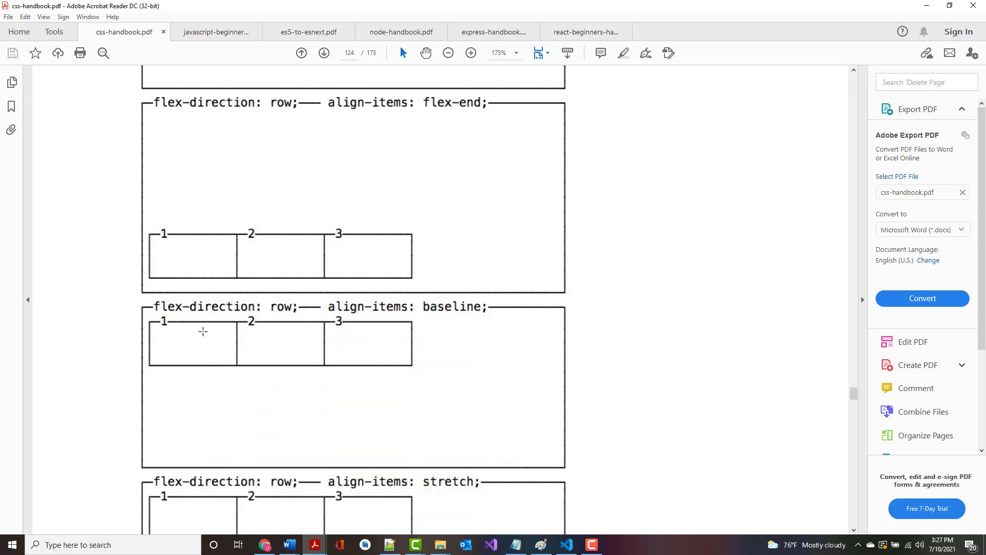
{"action": "scroll", "scroll_direction": "down", "scroll_amount": 3}
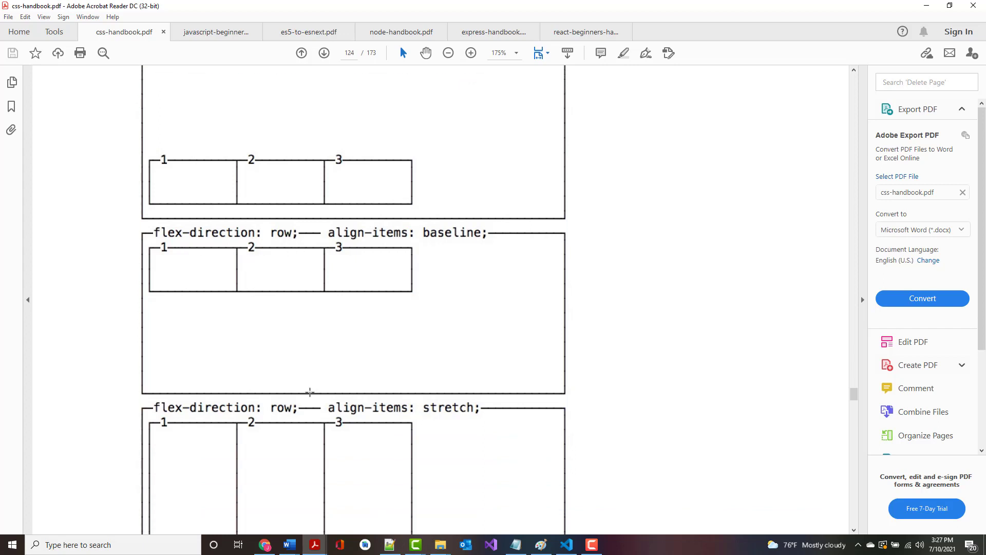
{"action": "scroll", "scroll_direction": "down", "scroll_amount": 3}
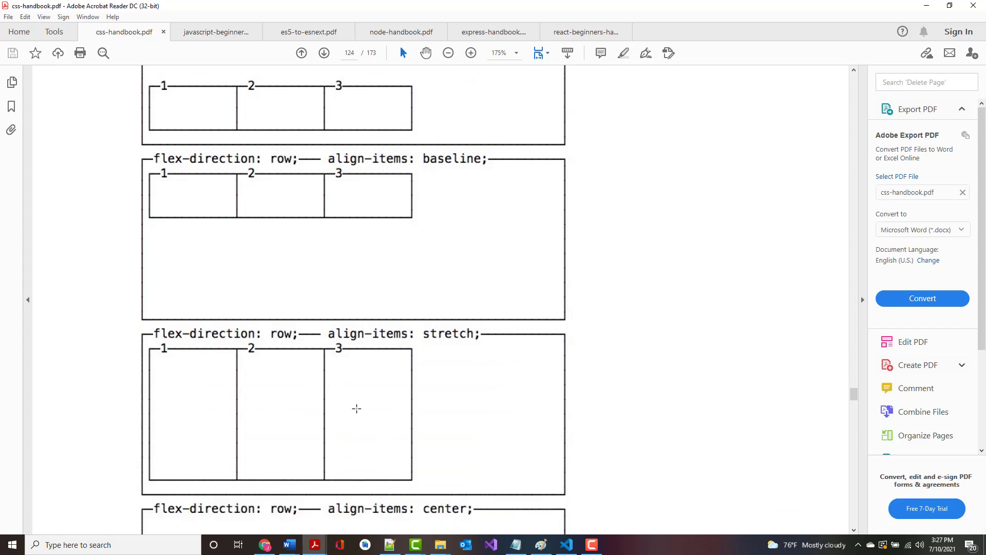
{"action": "scroll", "scroll_direction": "down", "scroll_amount": 3}
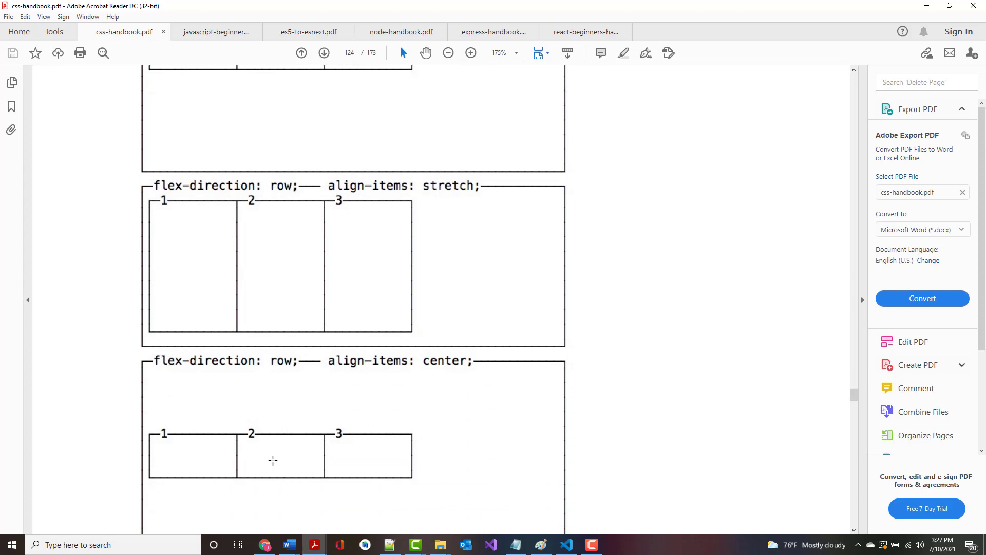
{"action": "scroll", "scroll_direction": "down", "scroll_amount": 3}
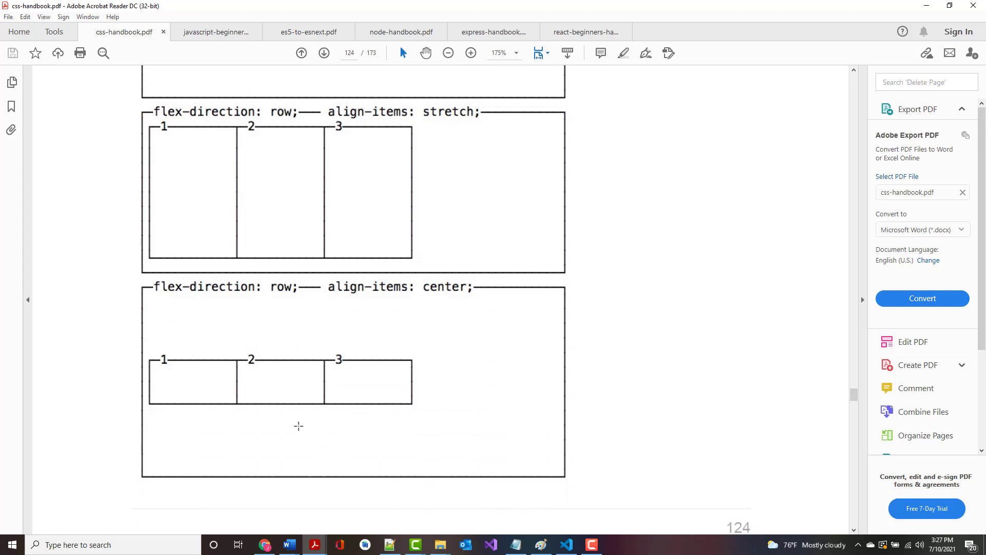
{"action": "scroll", "scroll_direction": "down", "scroll_amount": 3}
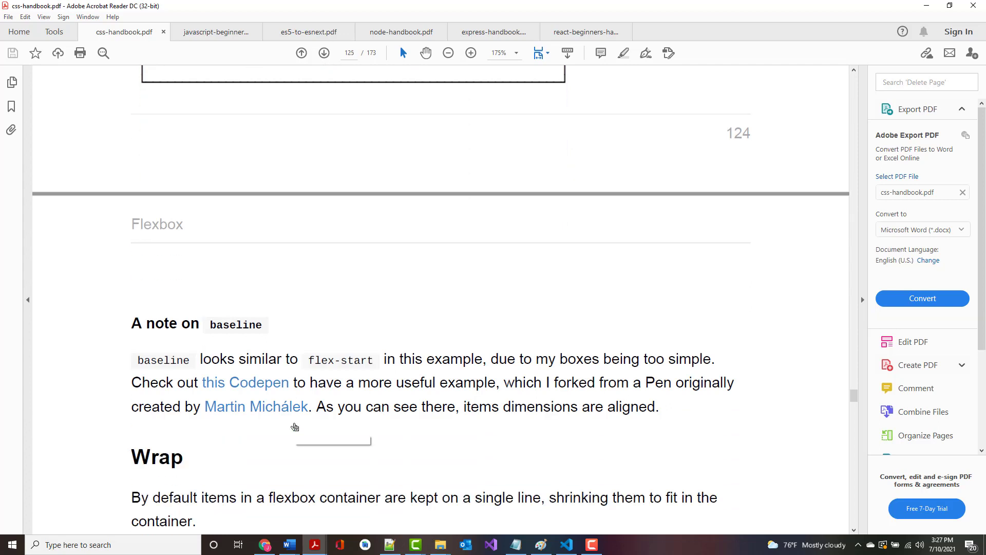
{"action": "mouse_move", "coordinate": [294, 421]}
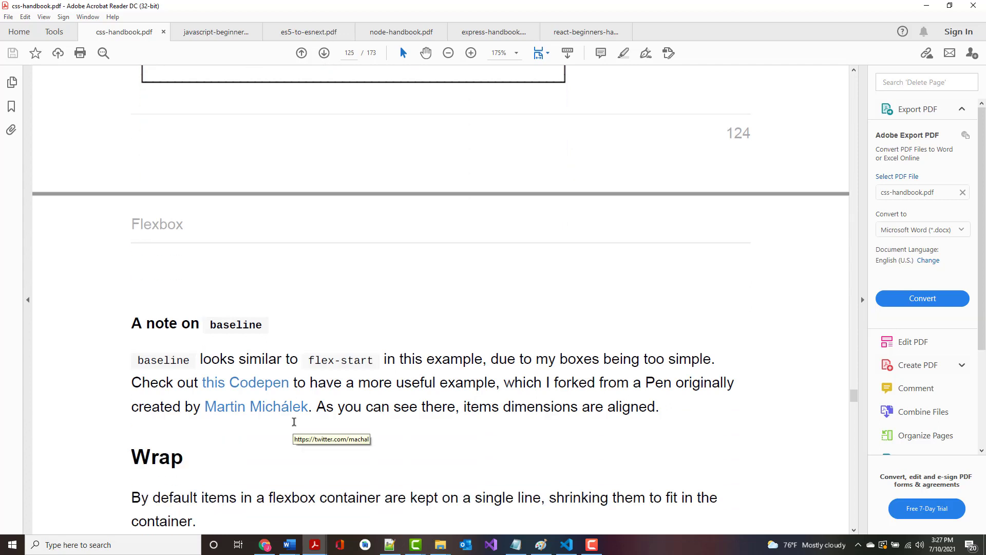
{"action": "mouse_move", "coordinate": [309, 406]}
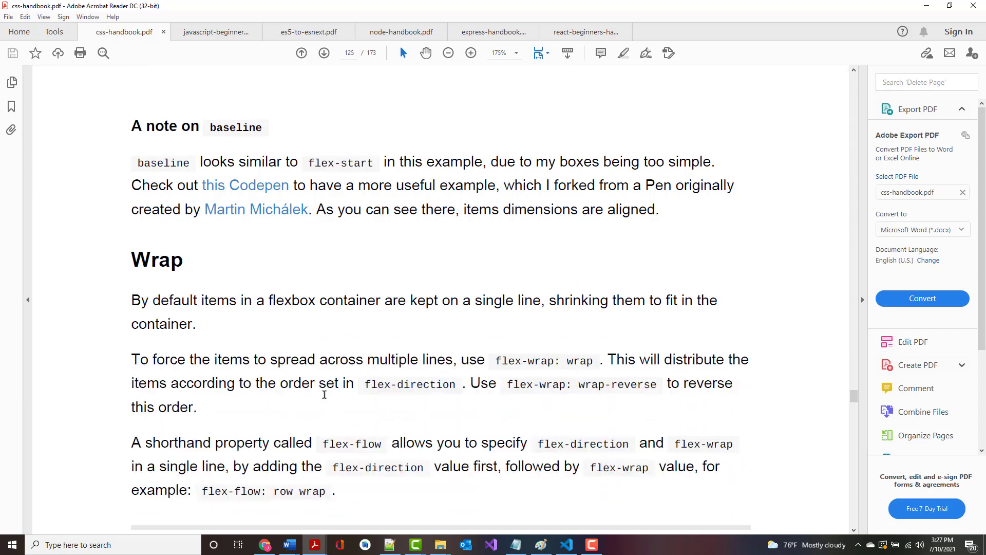
Step: Scroll through page 125's baseline note and Wrap section to the single-item properties heading
{"action": "scroll", "scroll_direction": "down", "scroll_amount": 3}
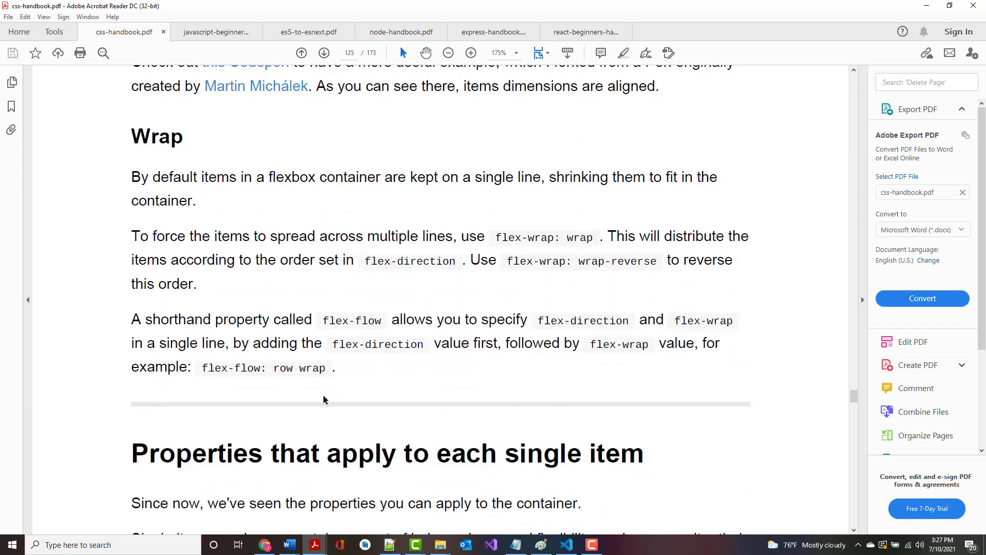
{"action": "scroll", "scroll_direction": "down", "scroll_amount": 3}
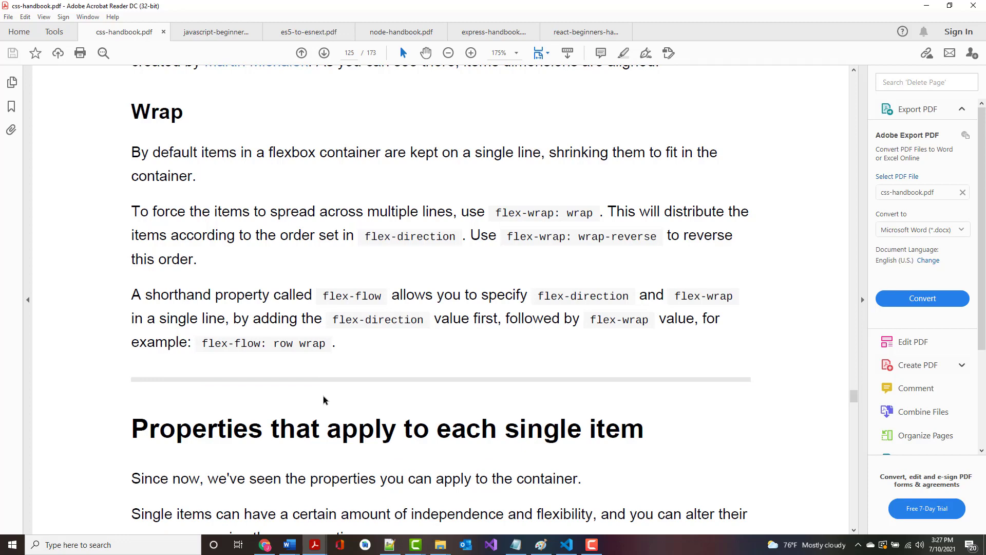
{"action": "mouse_move", "coordinate": [329, 400]}
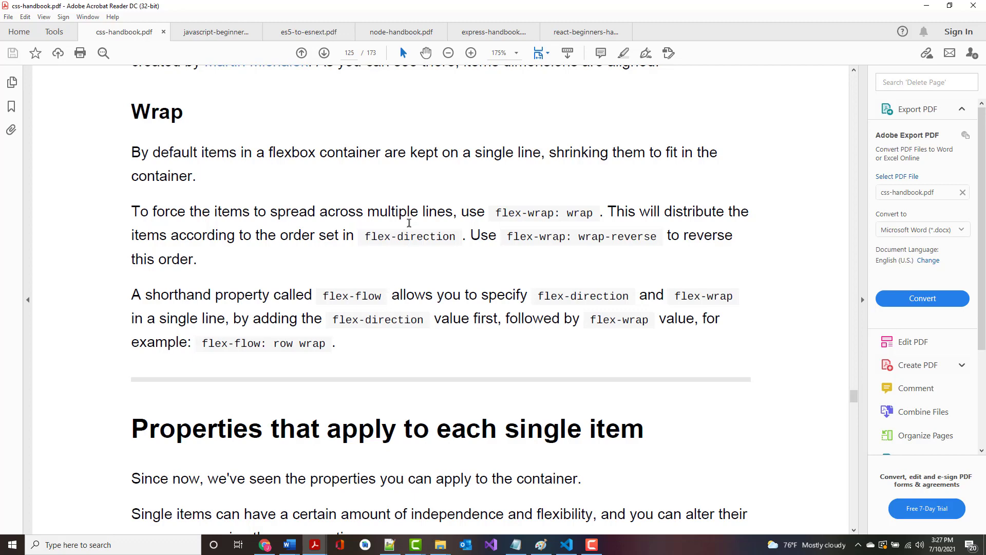
{"action": "mouse_move", "coordinate": [435, 260]}
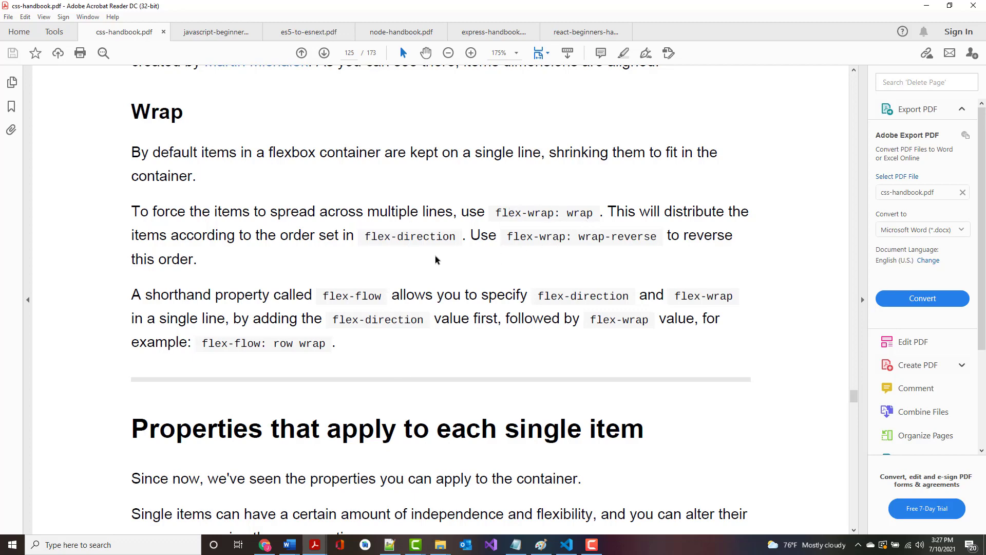
{"action": "mouse_move", "coordinate": [415, 259]}
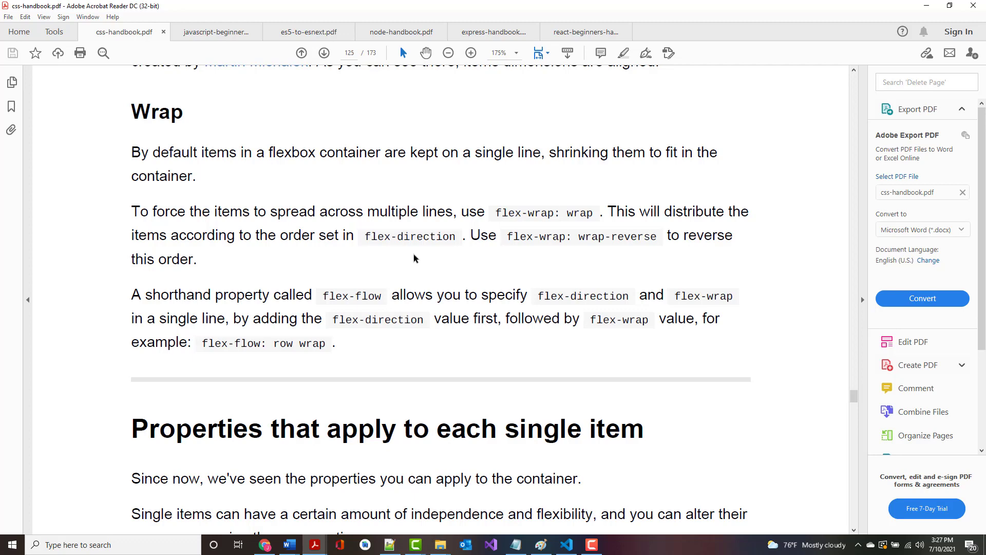
{"action": "scroll", "scroll_direction": "down", "scroll_amount": 3}
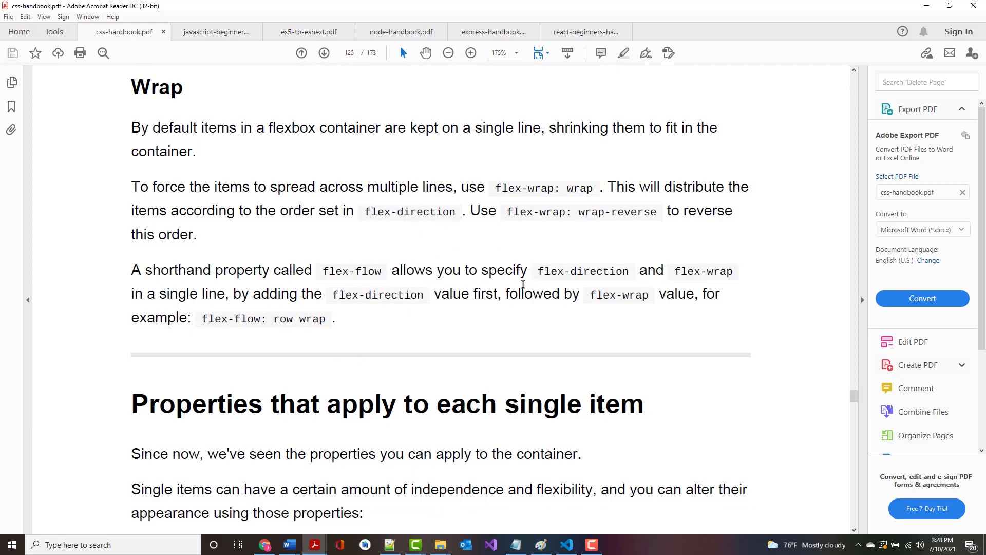
{"action": "scroll", "scroll_direction": "down", "scroll_amount": 3}
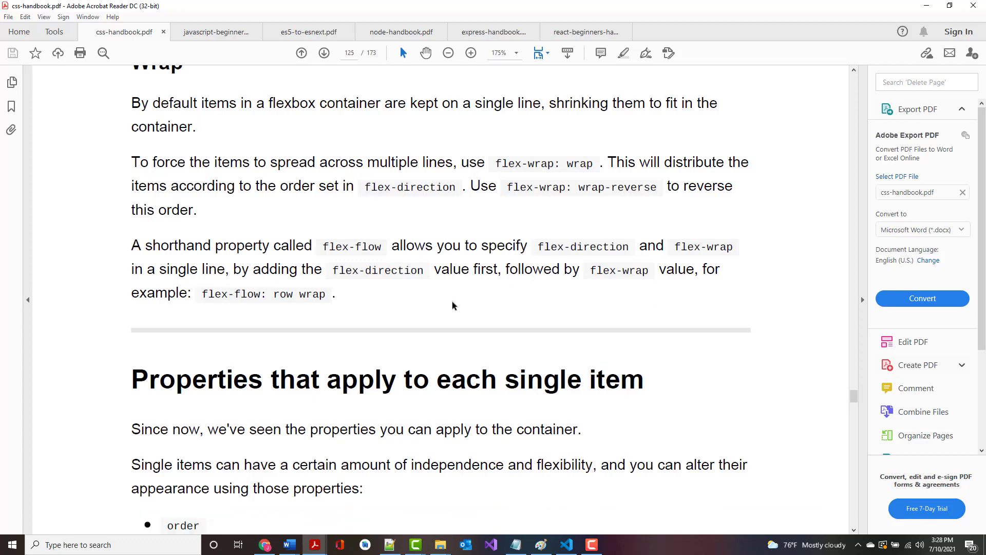
Step: Scroll to page 126's order diagrams and the Vertical alignment using align-self heading
{"action": "scroll", "scroll_direction": "down", "scroll_amount": 3}
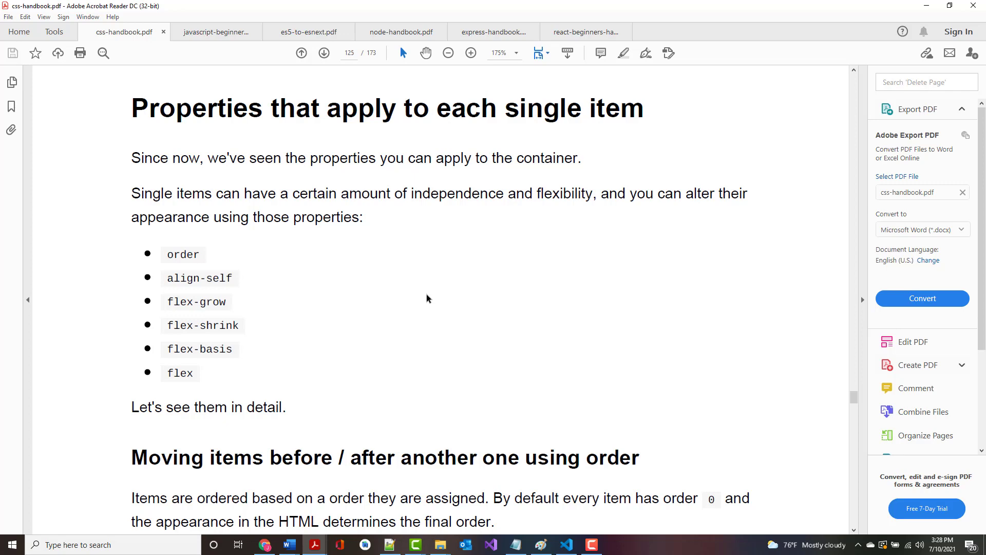
{"action": "mouse_move", "coordinate": [299, 314]}
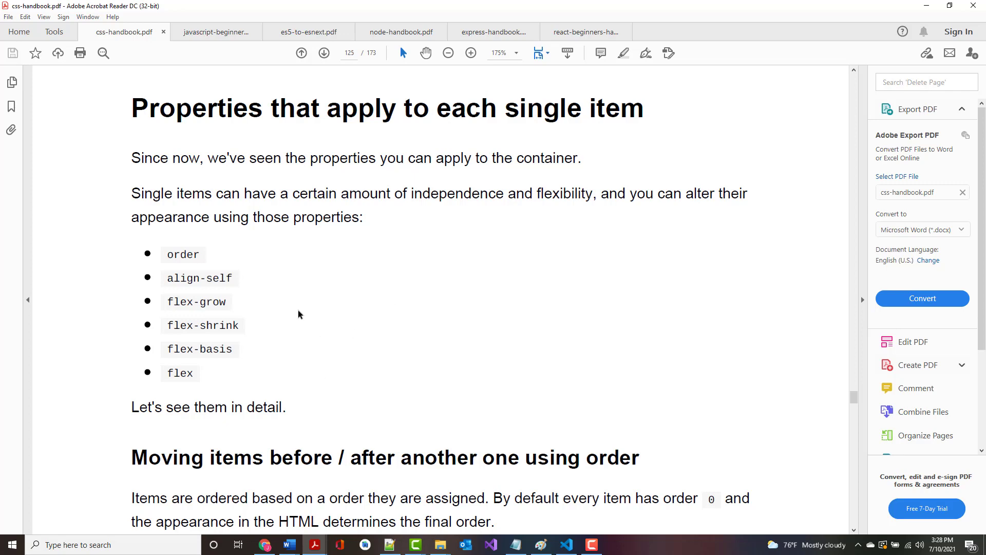
{"action": "scroll", "scroll_direction": "down", "scroll_amount": 3}
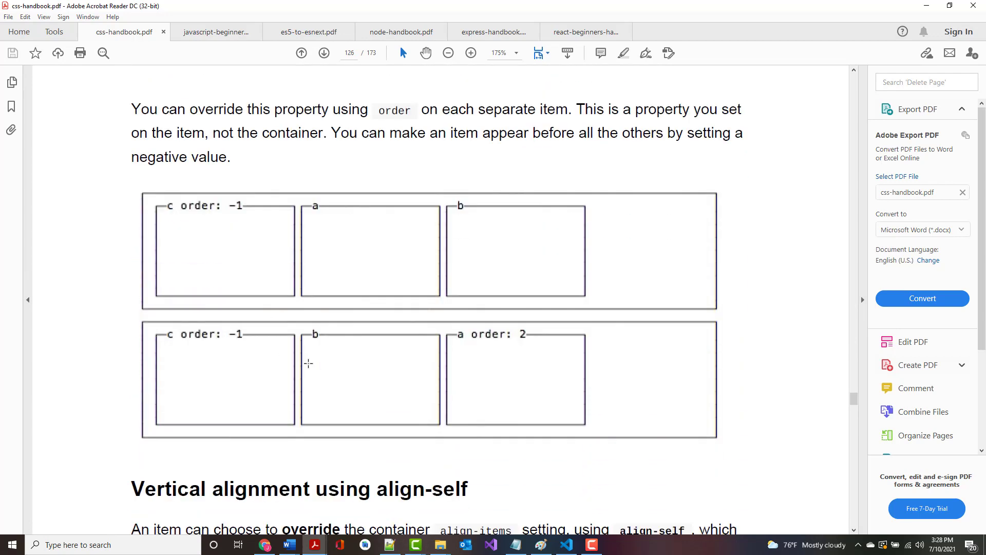
{"action": "mouse_move", "coordinate": [384, 265]}
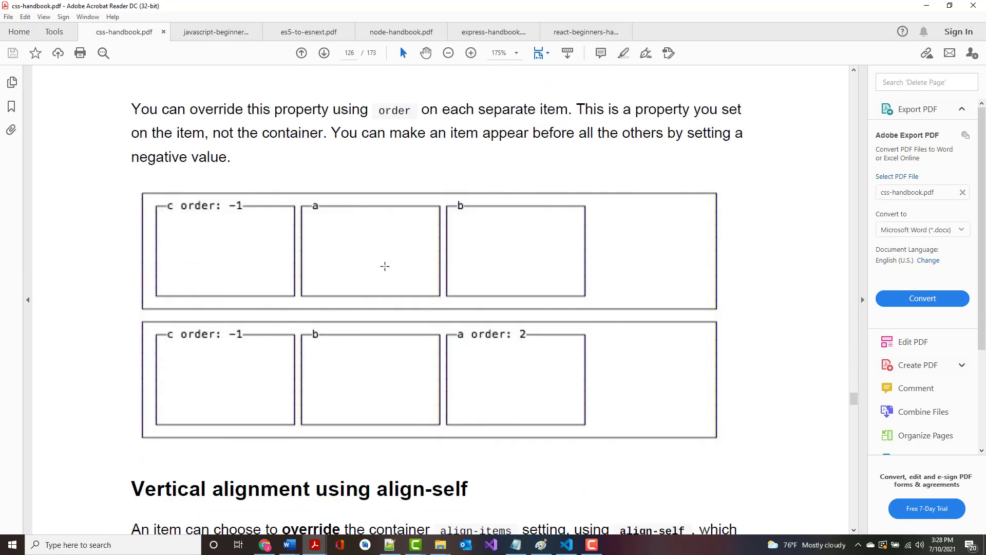
{"action": "mouse_move", "coordinate": [207, 367]}
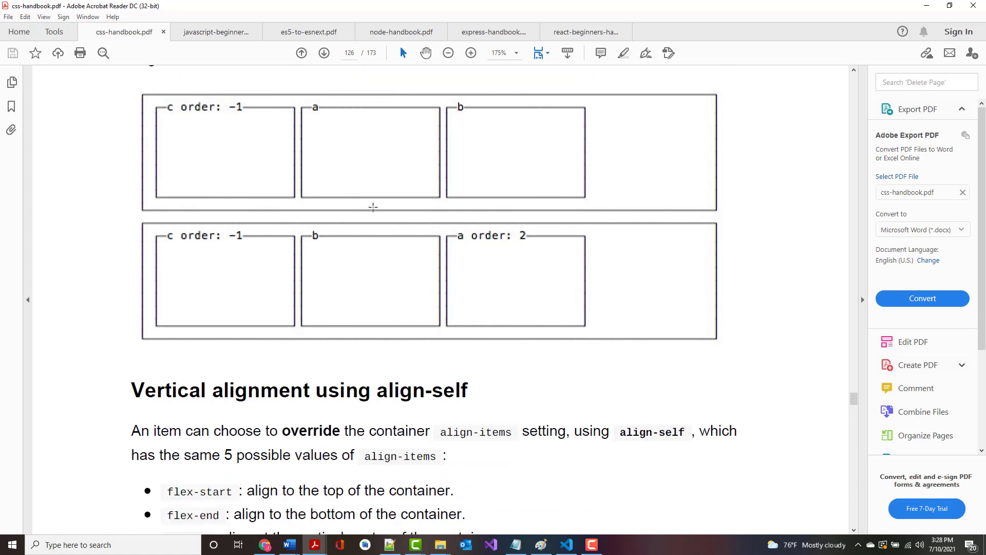
Step: Scroll down past page 126's five align-self values to the align-self: flex-end diagram on page 127
{"action": "scroll", "scroll_direction": "down", "scroll_amount": 3}
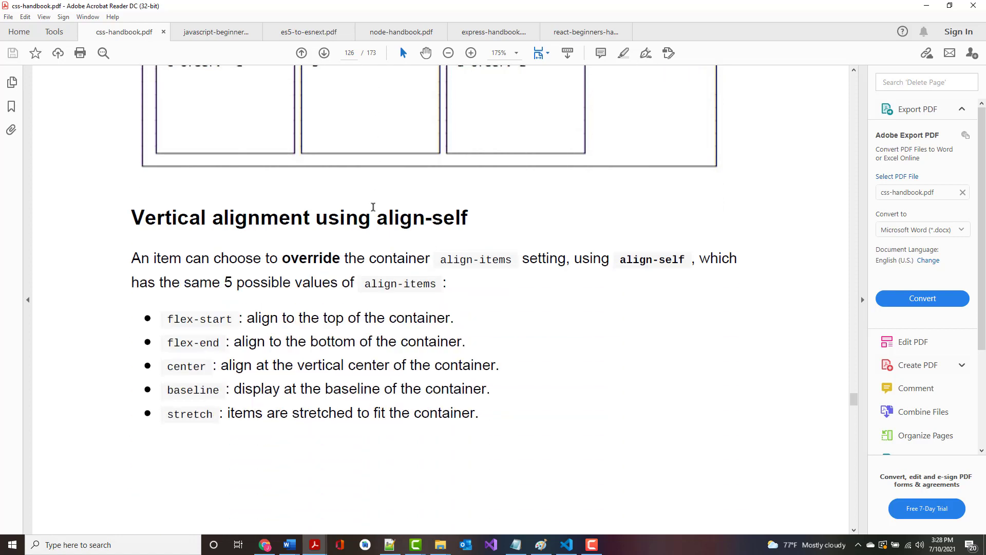
{"action": "scroll", "scroll_direction": "down", "scroll_amount": 3}
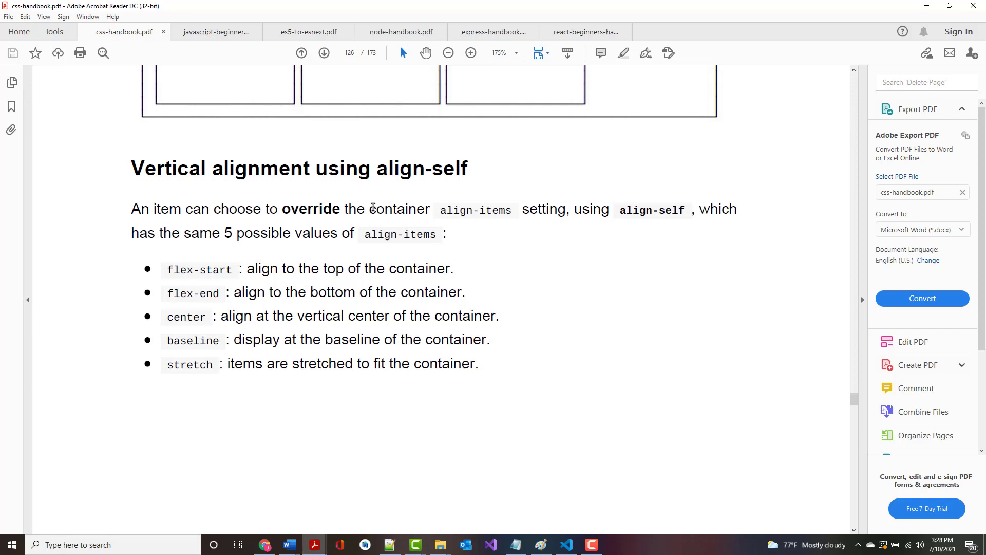
{"action": "scroll", "scroll_direction": "down", "scroll_amount": 3}
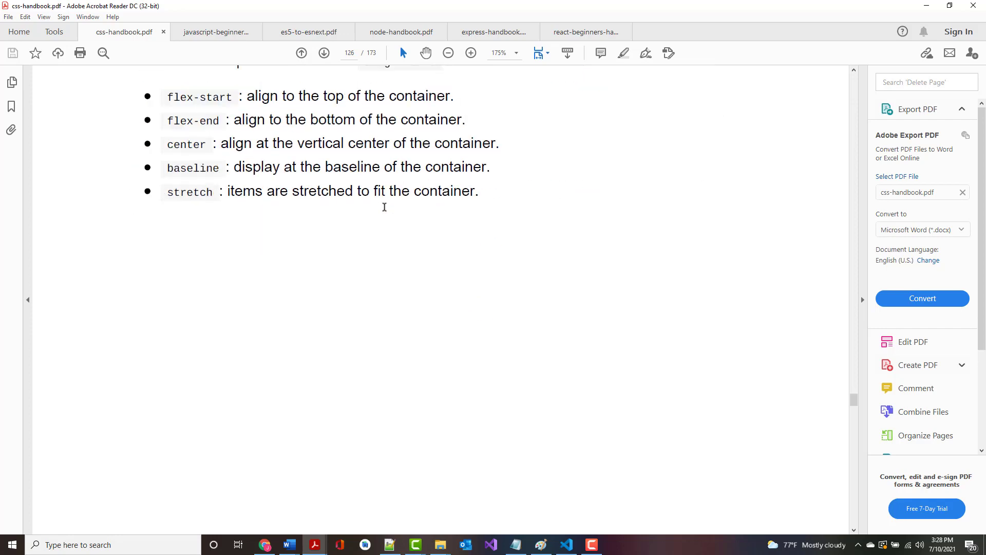
{"action": "scroll", "scroll_direction": "down", "scroll_amount": 3}
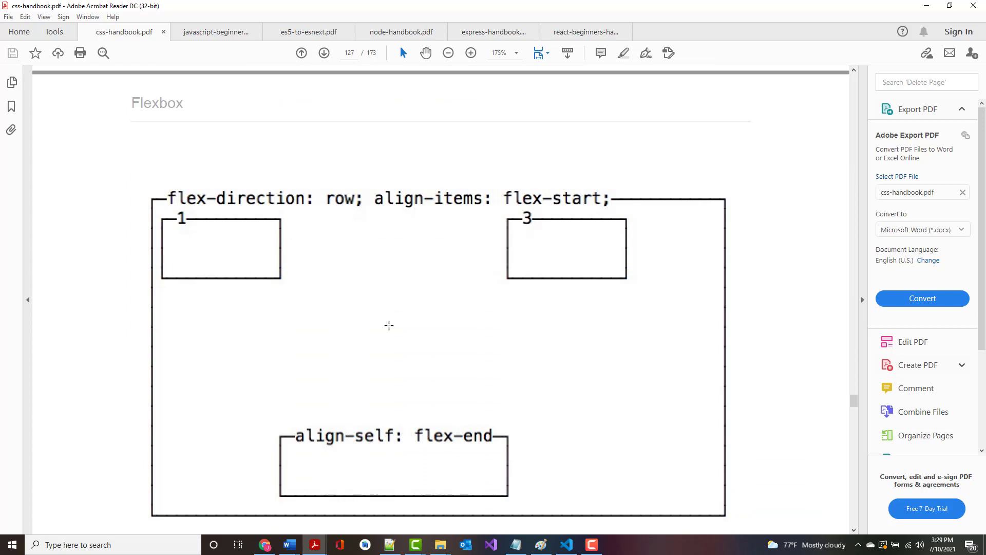
{"action": "mouse_move", "coordinate": [288, 240]}
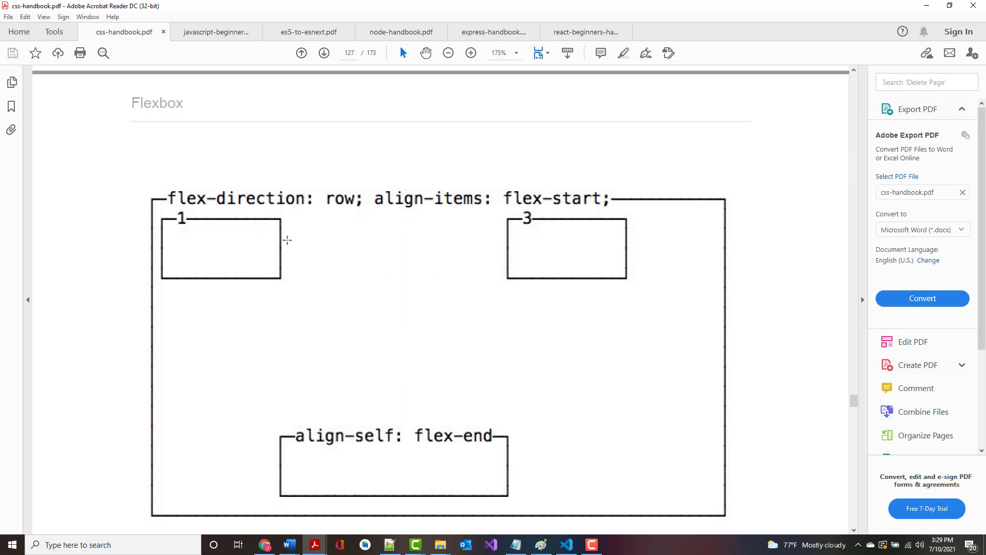
{"action": "mouse_move", "coordinate": [302, 323]}
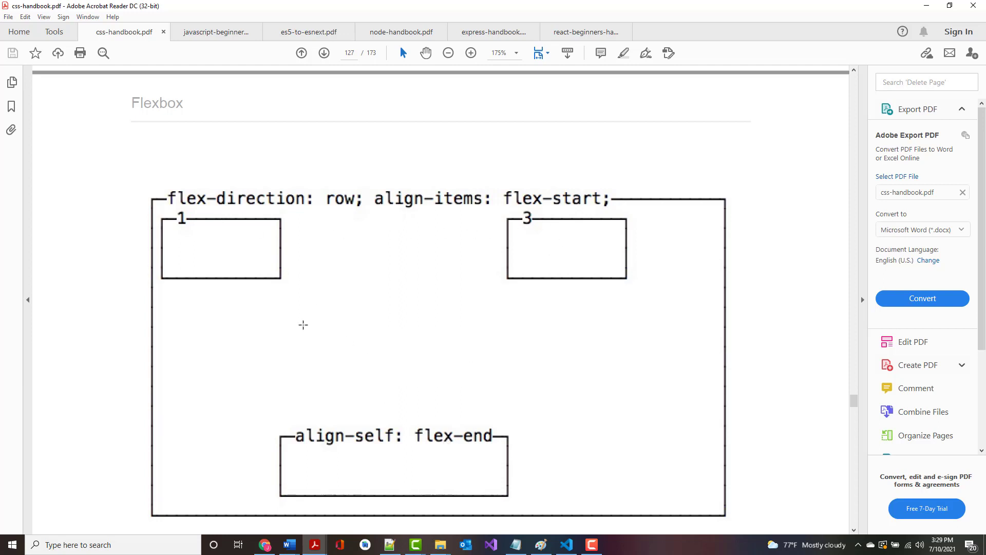
{"action": "mouse_move", "coordinate": [390, 443]}
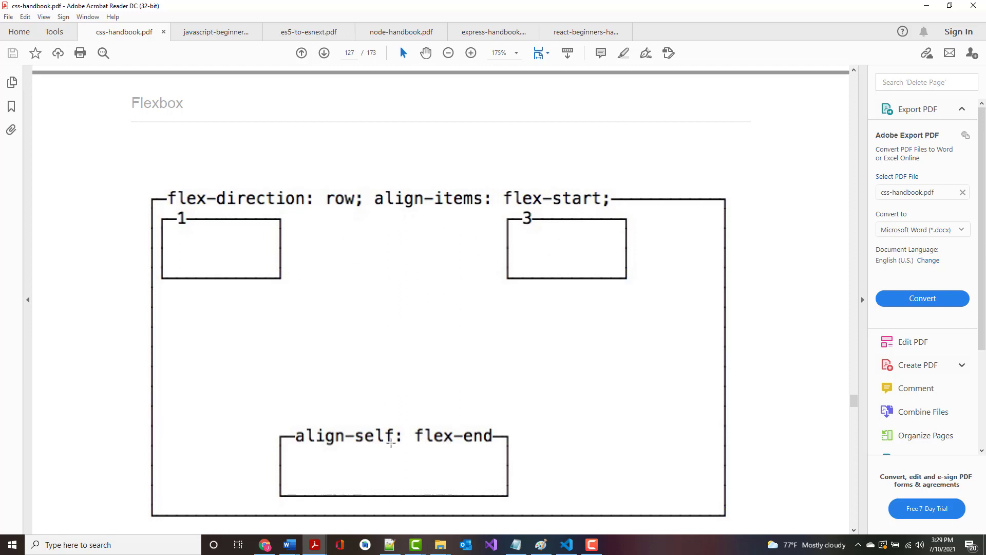
Step: Scroll through the Grow or shrink section — flex-grow, flex-shrink, flex-basis — to the flex heading ending page 127
{"action": "scroll", "scroll_direction": "down", "scroll_amount": 3}
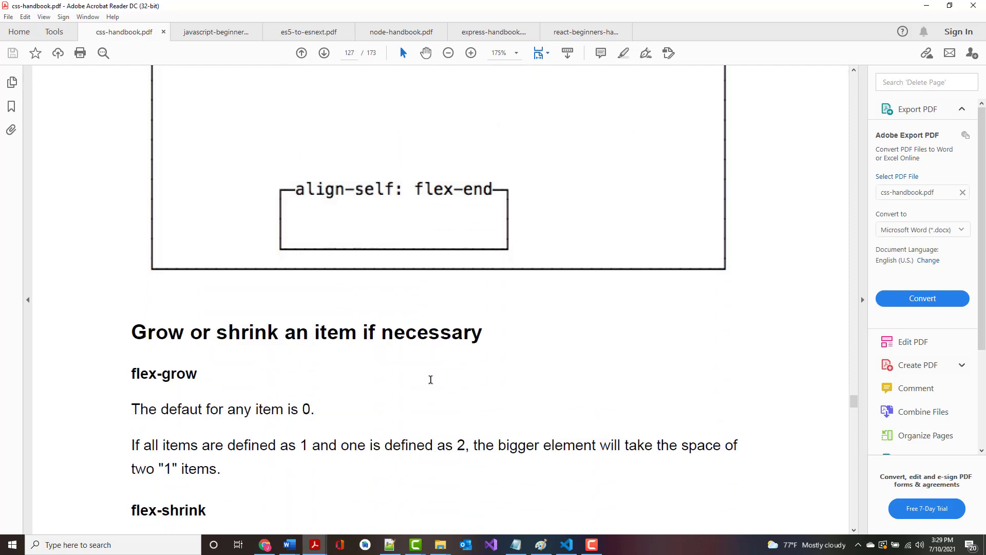
{"action": "scroll", "scroll_direction": "down", "scroll_amount": 3}
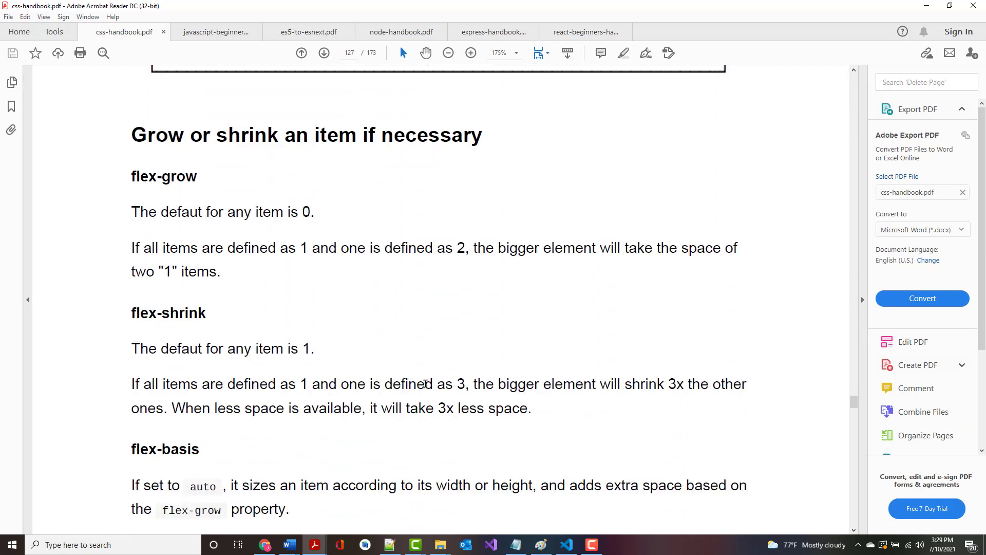
{"action": "scroll", "scroll_direction": "down", "scroll_amount": 3}
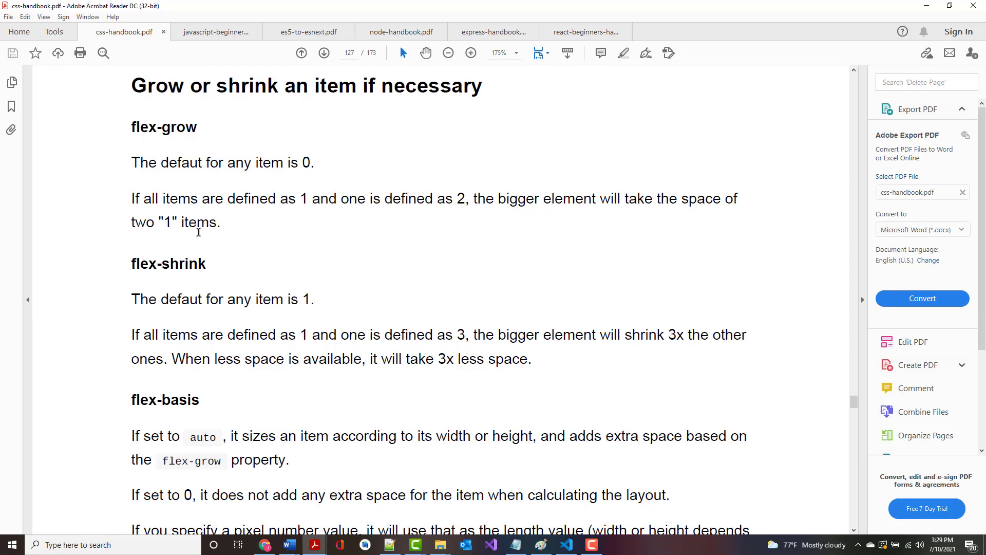
{"action": "mouse_move", "coordinate": [219, 214]}
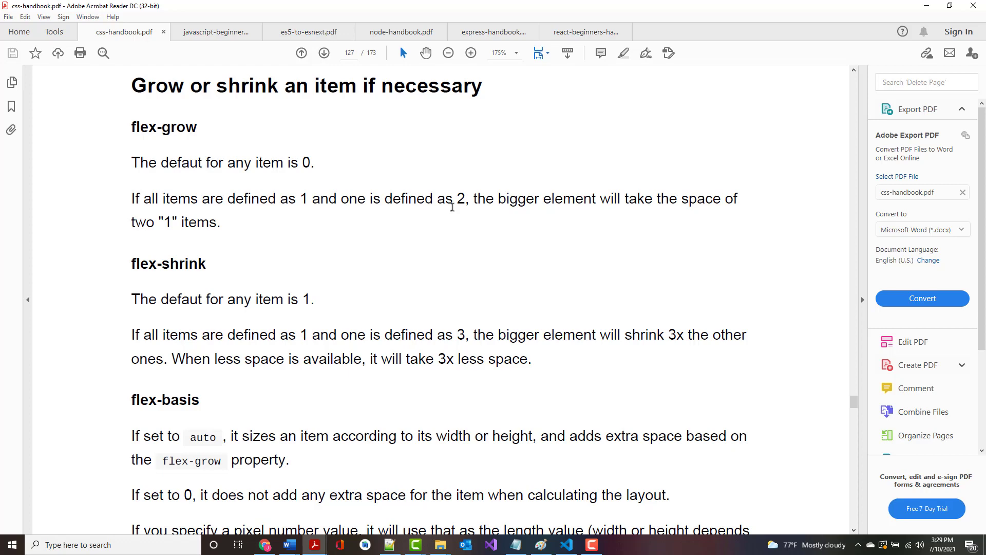
{"action": "mouse_move", "coordinate": [408, 280]}
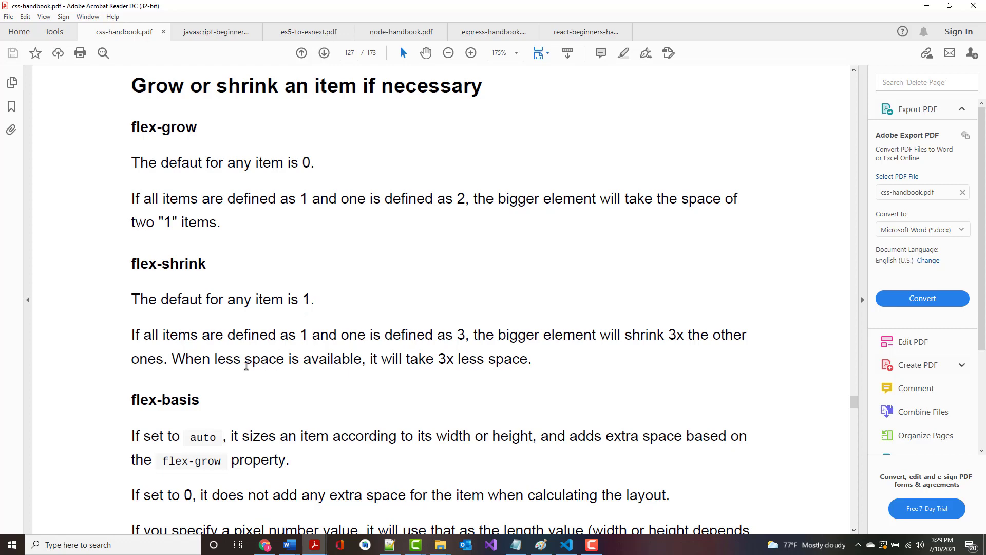
{"action": "mouse_move", "coordinate": [401, 346]}
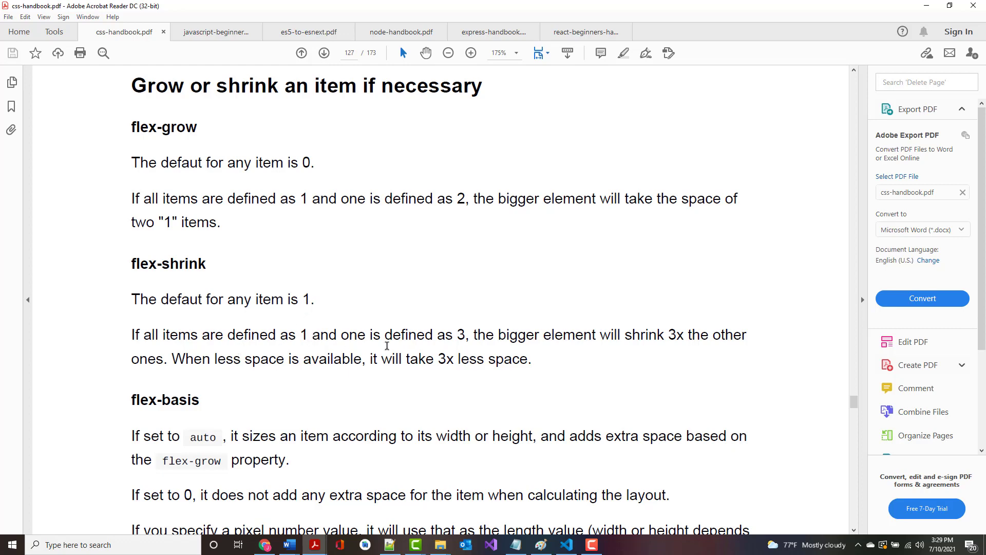
{"action": "mouse_move", "coordinate": [591, 335]}
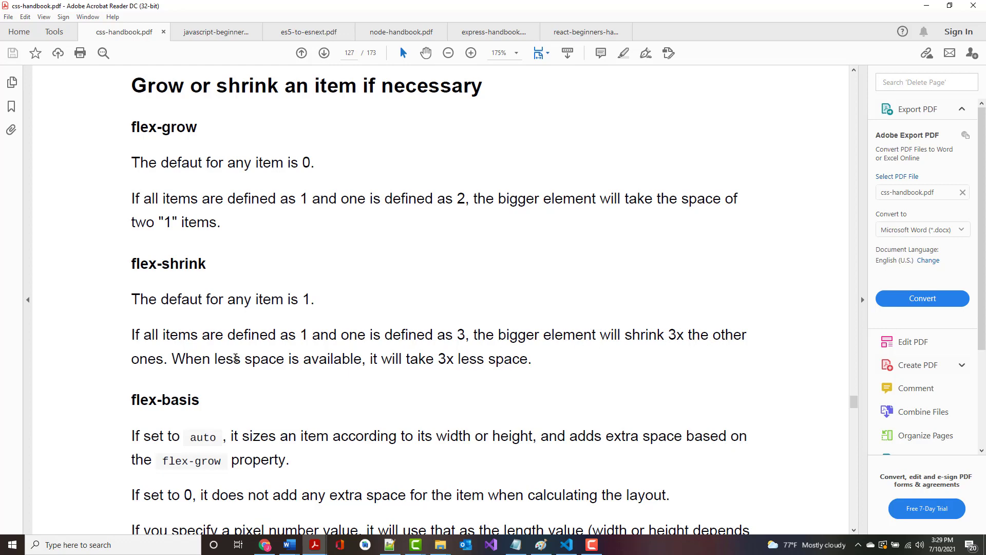
{"action": "mouse_move", "coordinate": [485, 378]}
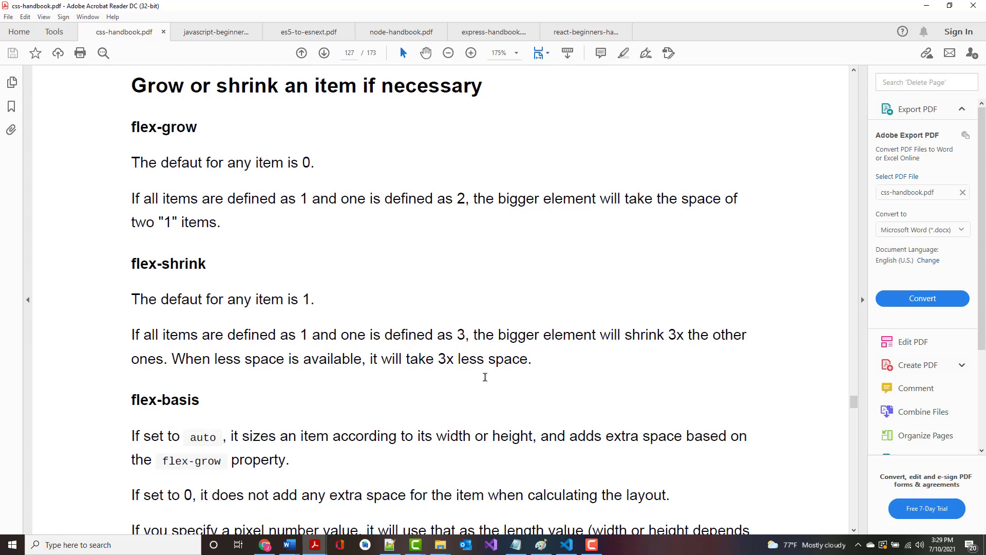
{"action": "scroll", "scroll_direction": "down", "scroll_amount": 3}
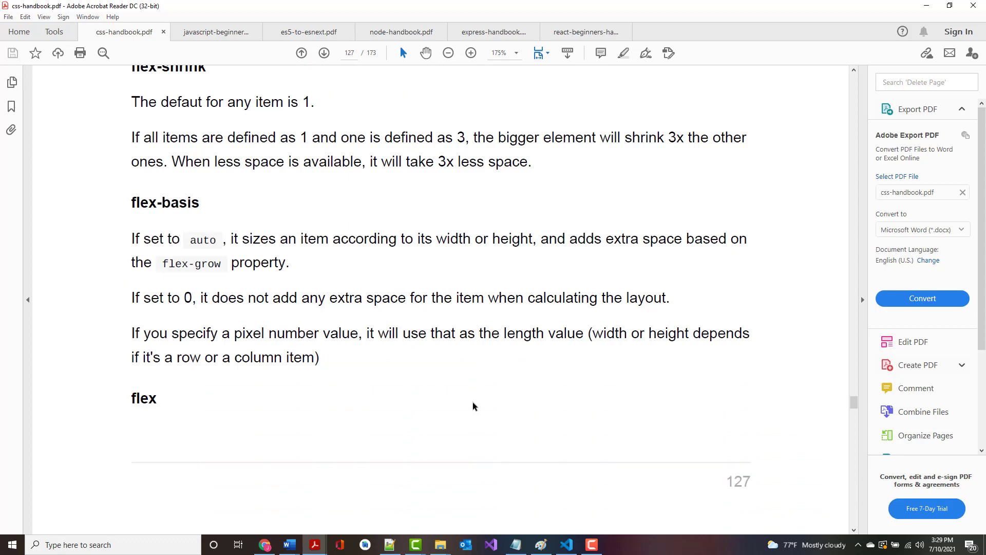
{"action": "scroll", "scroll_direction": "down", "scroll_amount": 3}
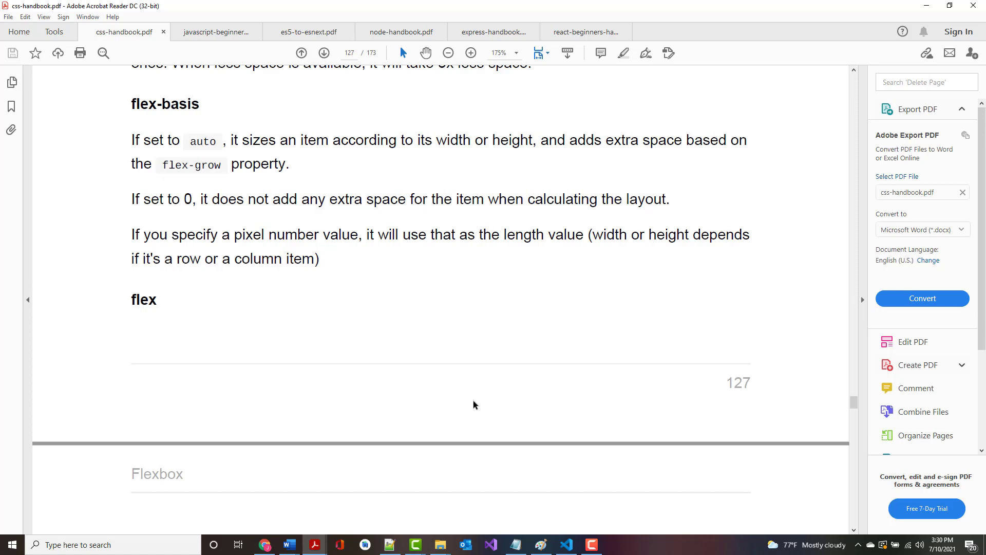
Step: Scroll past page 128's flex shorthand (flex: 0 1 auto) until the Tables chapter heading appears
{"action": "scroll", "scroll_direction": "down", "scroll_amount": 3}
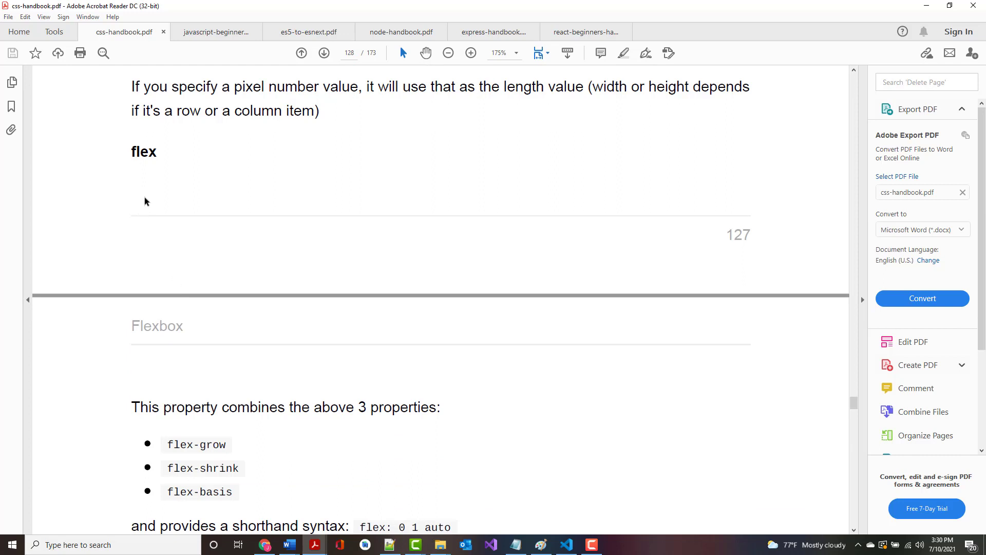
{"action": "scroll", "scroll_direction": "down", "scroll_amount": 3}
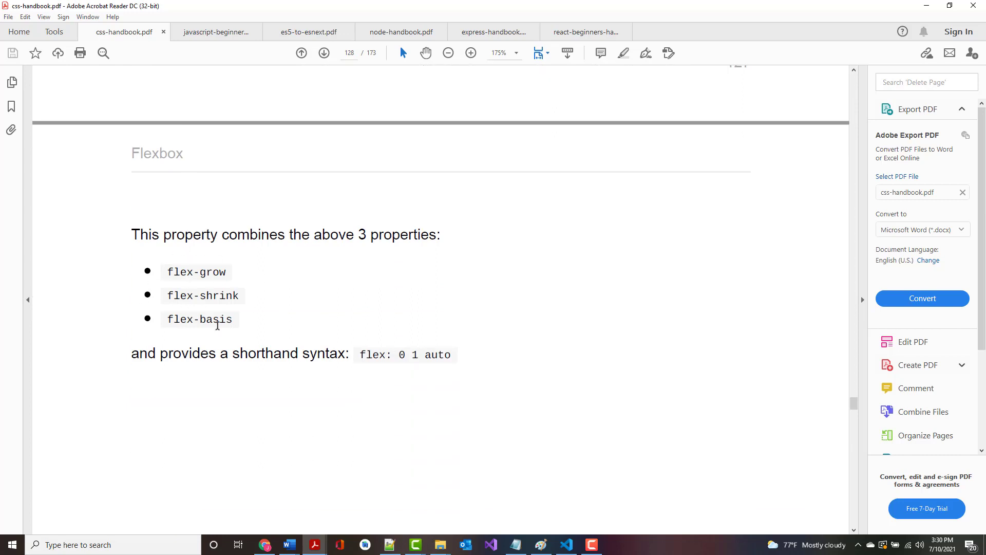
{"action": "scroll", "scroll_direction": "down", "scroll_amount": 3}
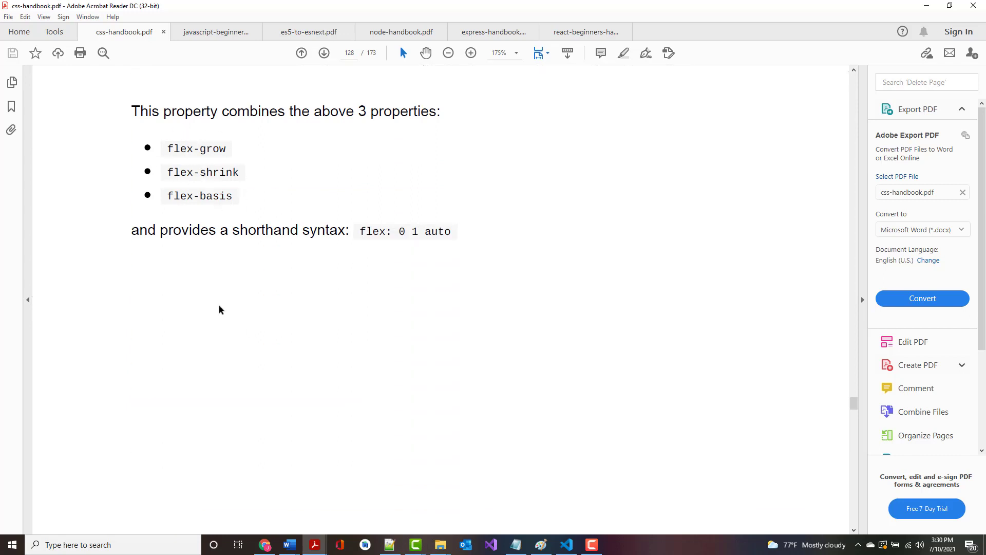
{"action": "scroll", "scroll_direction": "down", "scroll_amount": 3}
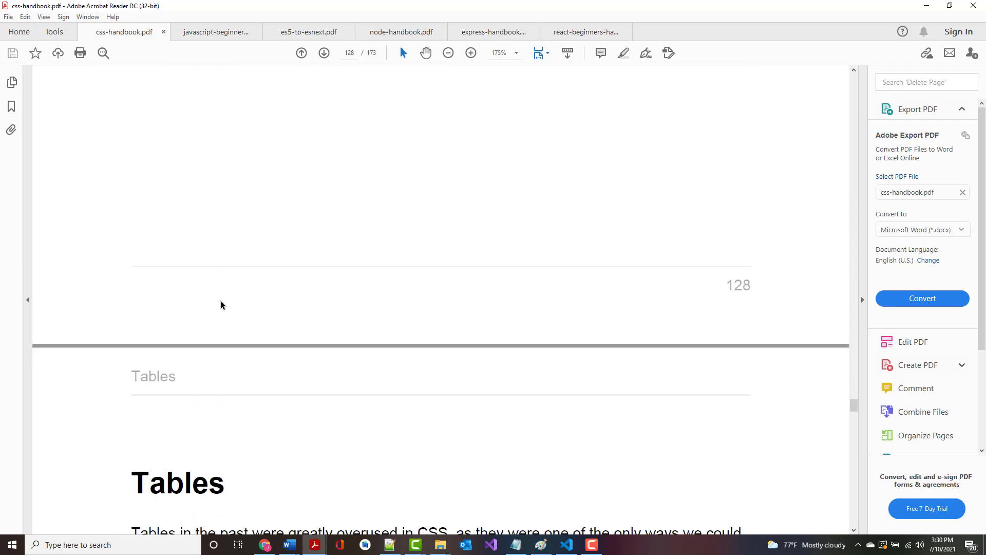
Step: Scroll through the Tables chapter to page 130's border: 1px solid #333 rule for table, th and td
{"action": "scroll", "scroll_direction": "down", "scroll_amount": 3}
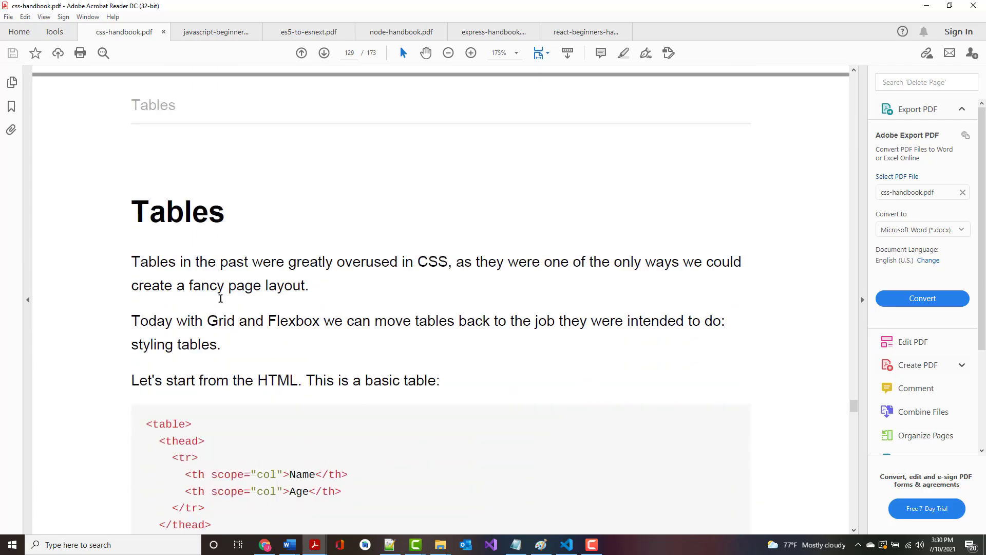
{"action": "mouse_move", "coordinate": [215, 291]}
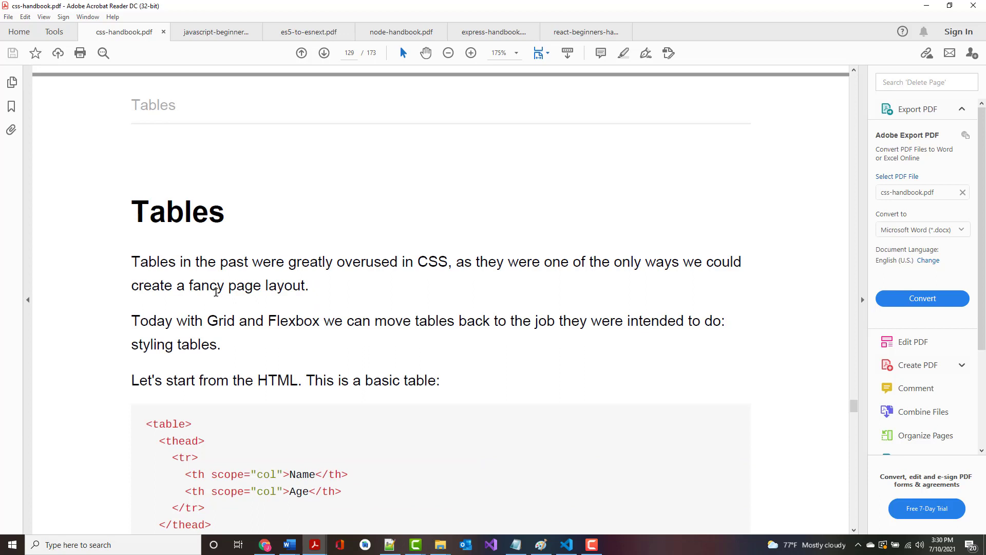
{"action": "left_click", "coordinate": [592, 544]}
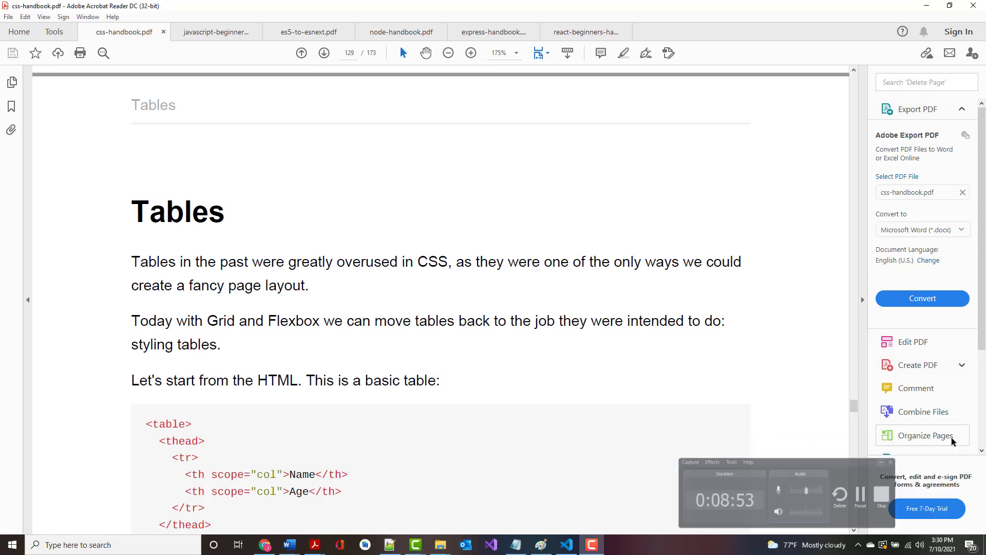
{"action": "scroll", "scroll_direction": "down", "scroll_amount": 3}
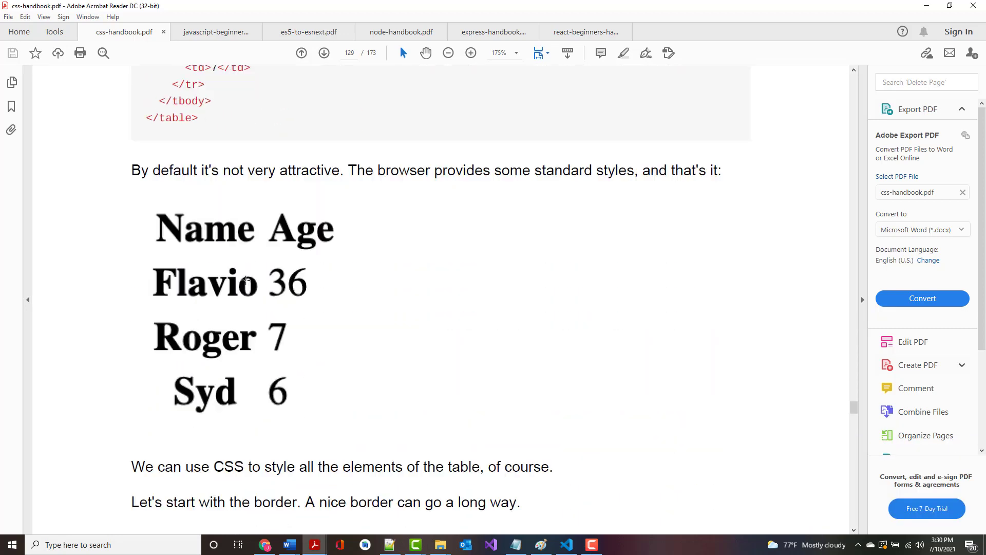
{"action": "scroll", "scroll_direction": "down", "scroll_amount": 3}
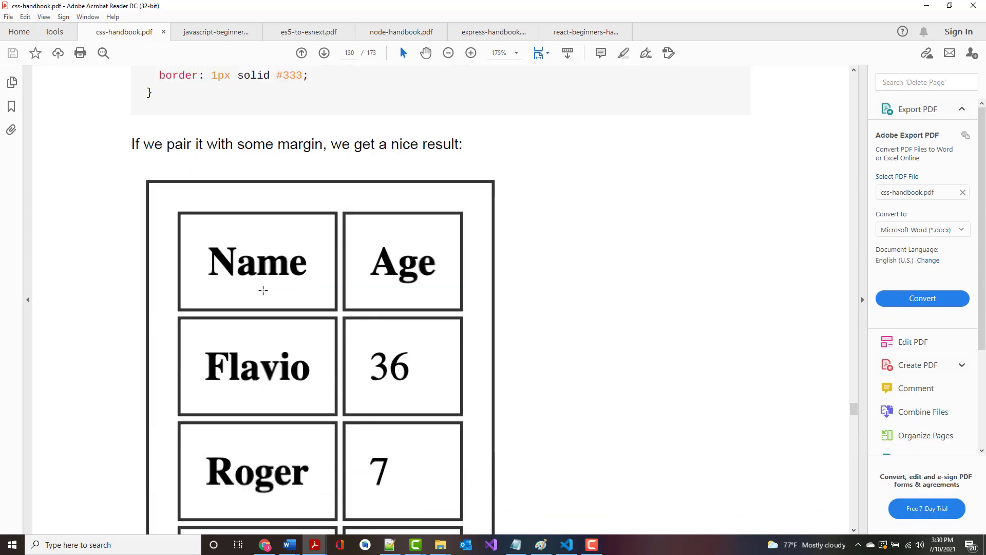
{"action": "scroll", "scroll_direction": "down", "scroll_amount": 3}
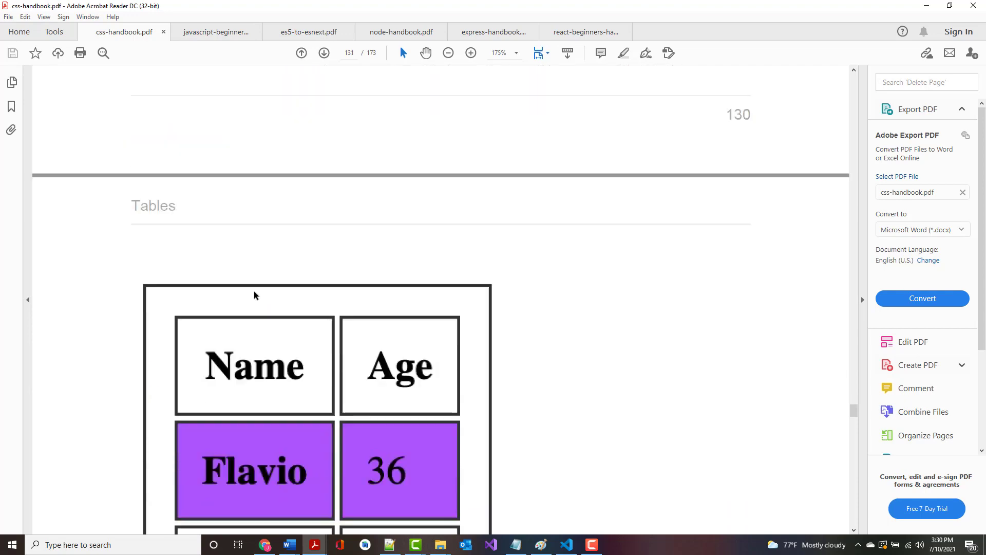
{"action": "scroll", "scroll_direction": "down", "scroll_amount": 3}
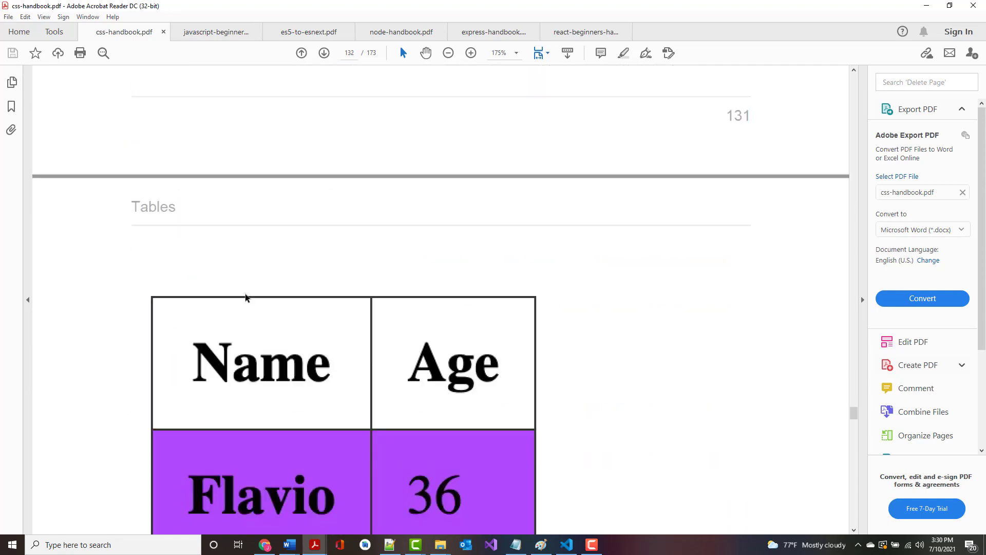
{"action": "scroll", "scroll_direction": "down", "scroll_amount": 3}
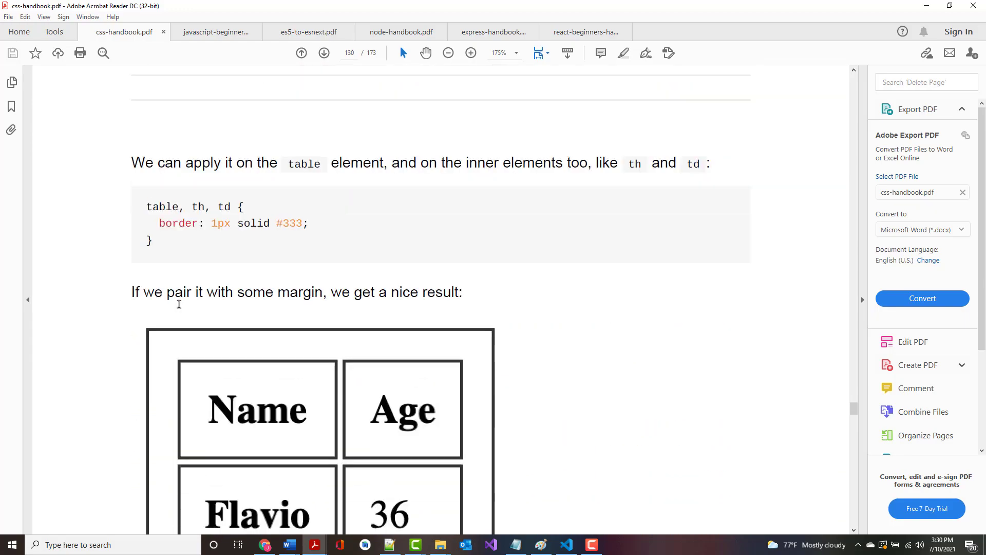
Step: Return to page 129 showing the Tables chapter introduction and basic HTML table code
{"action": "left_click", "coordinate": [301, 53]}
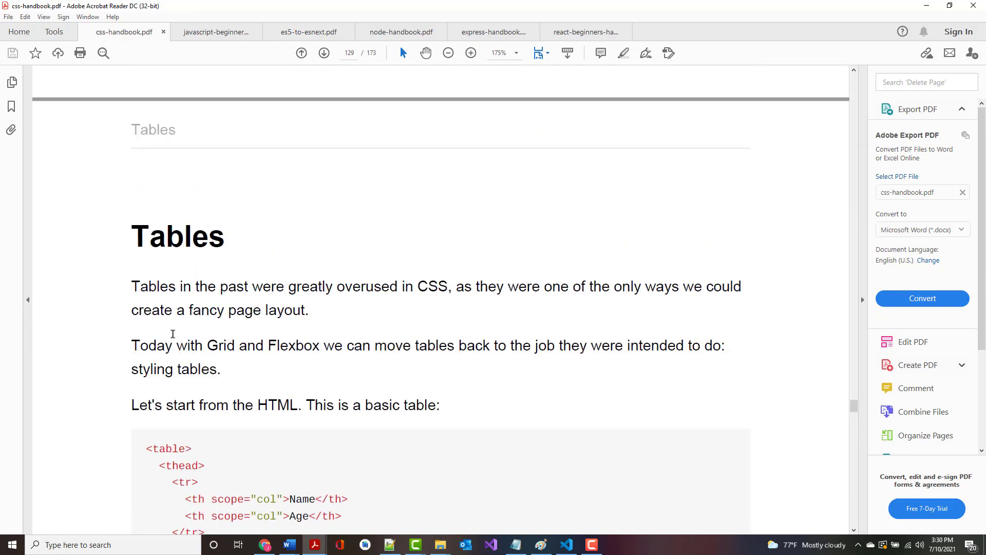
{"action": "scroll", "scroll_direction": "down", "scroll_amount": 3}
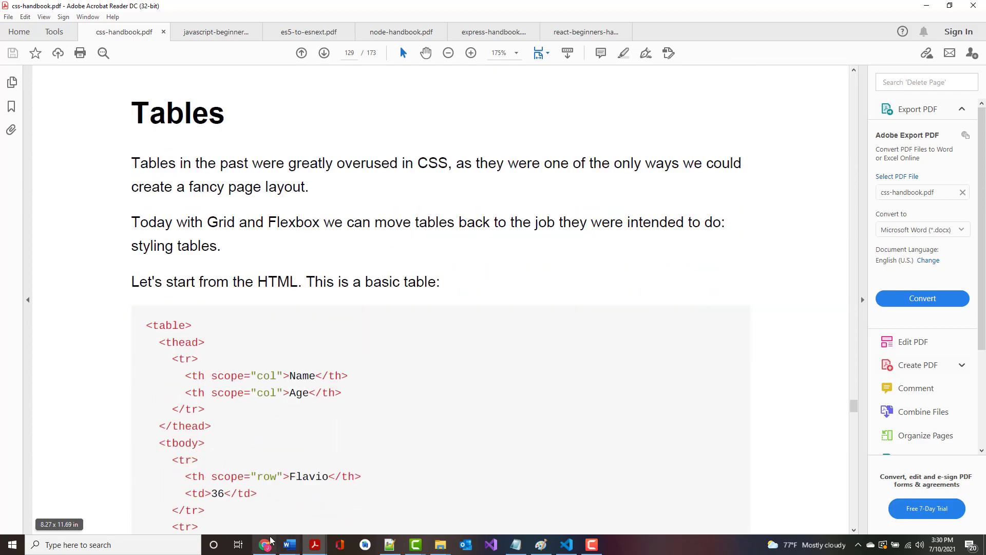
{"action": "mouse_move", "coordinate": [264, 518]}
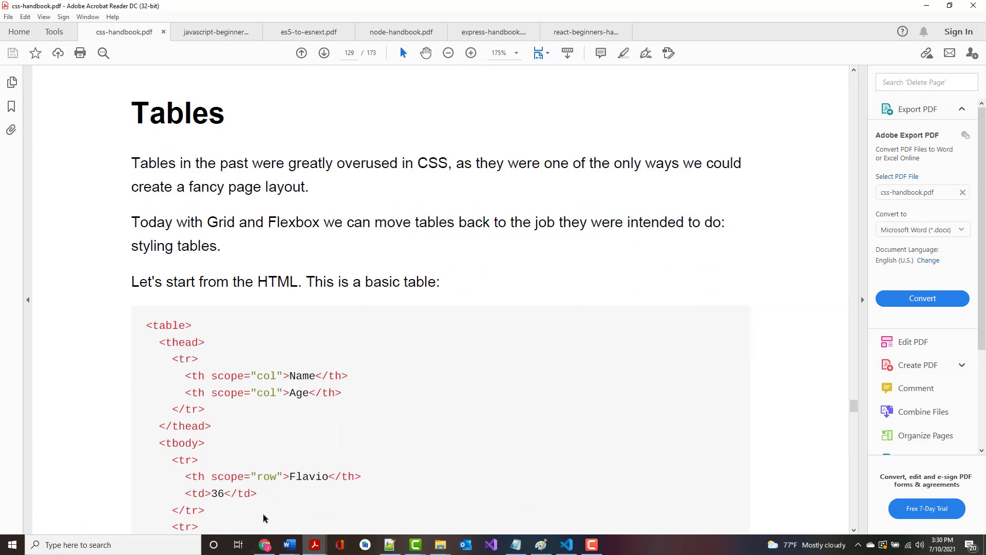
{"action": "mouse_move", "coordinate": [278, 522]}
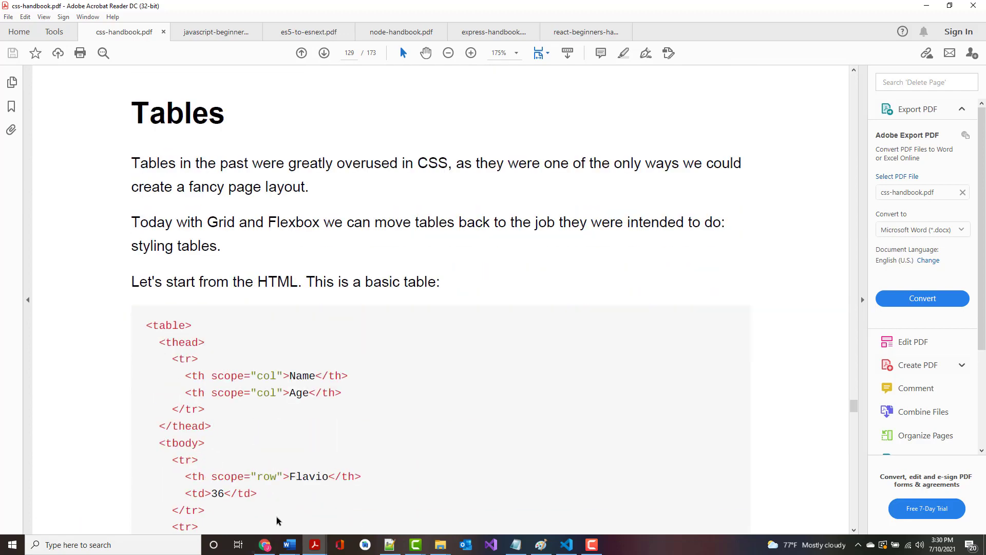